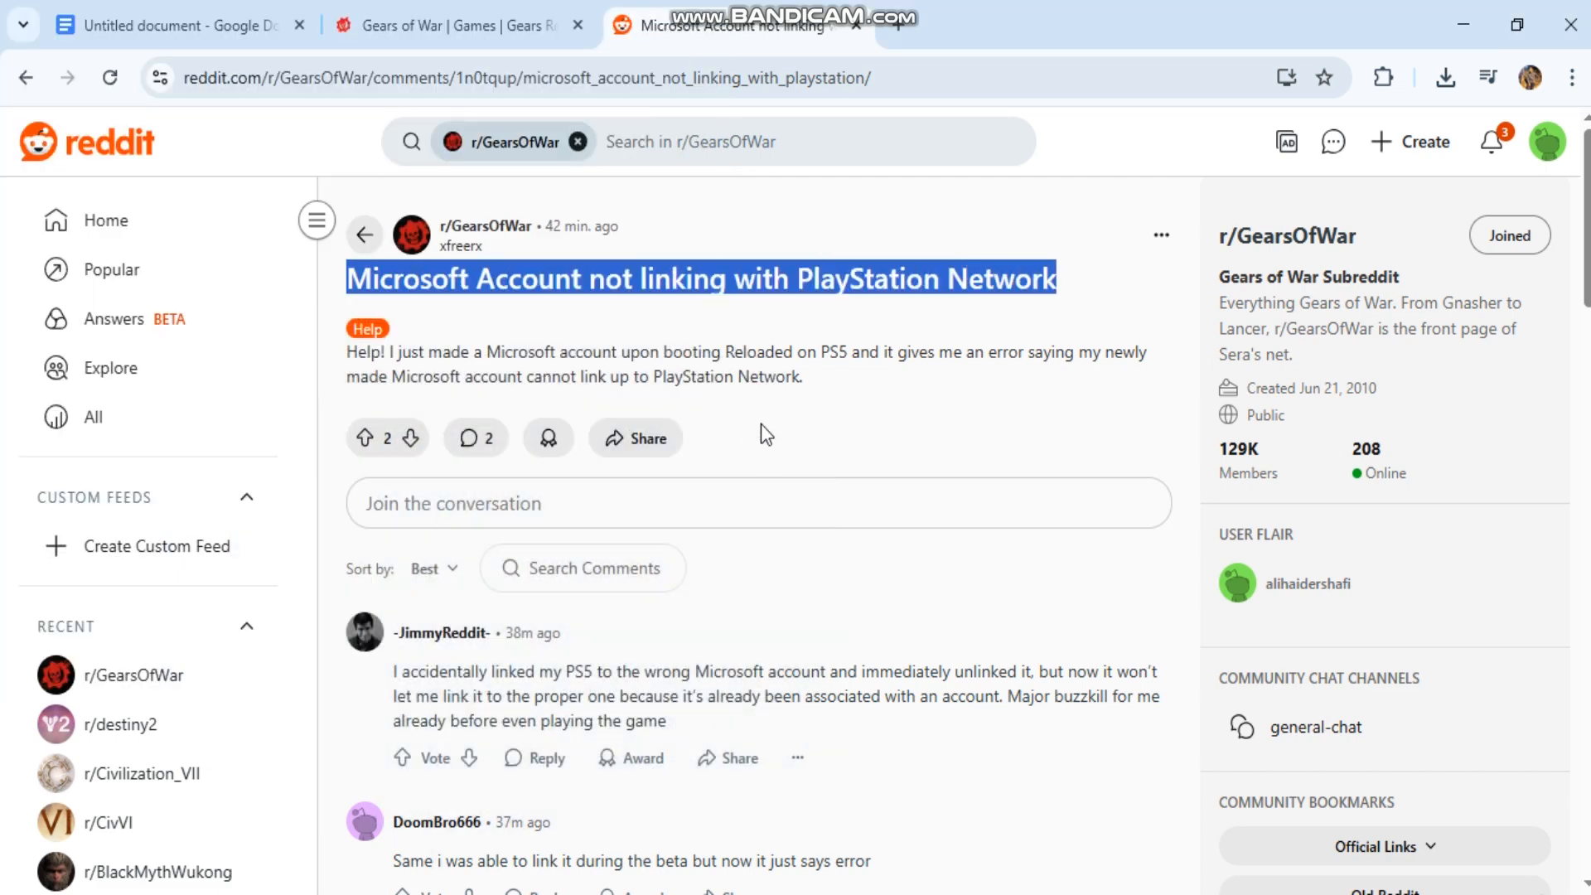
mouse_move(900, 421)
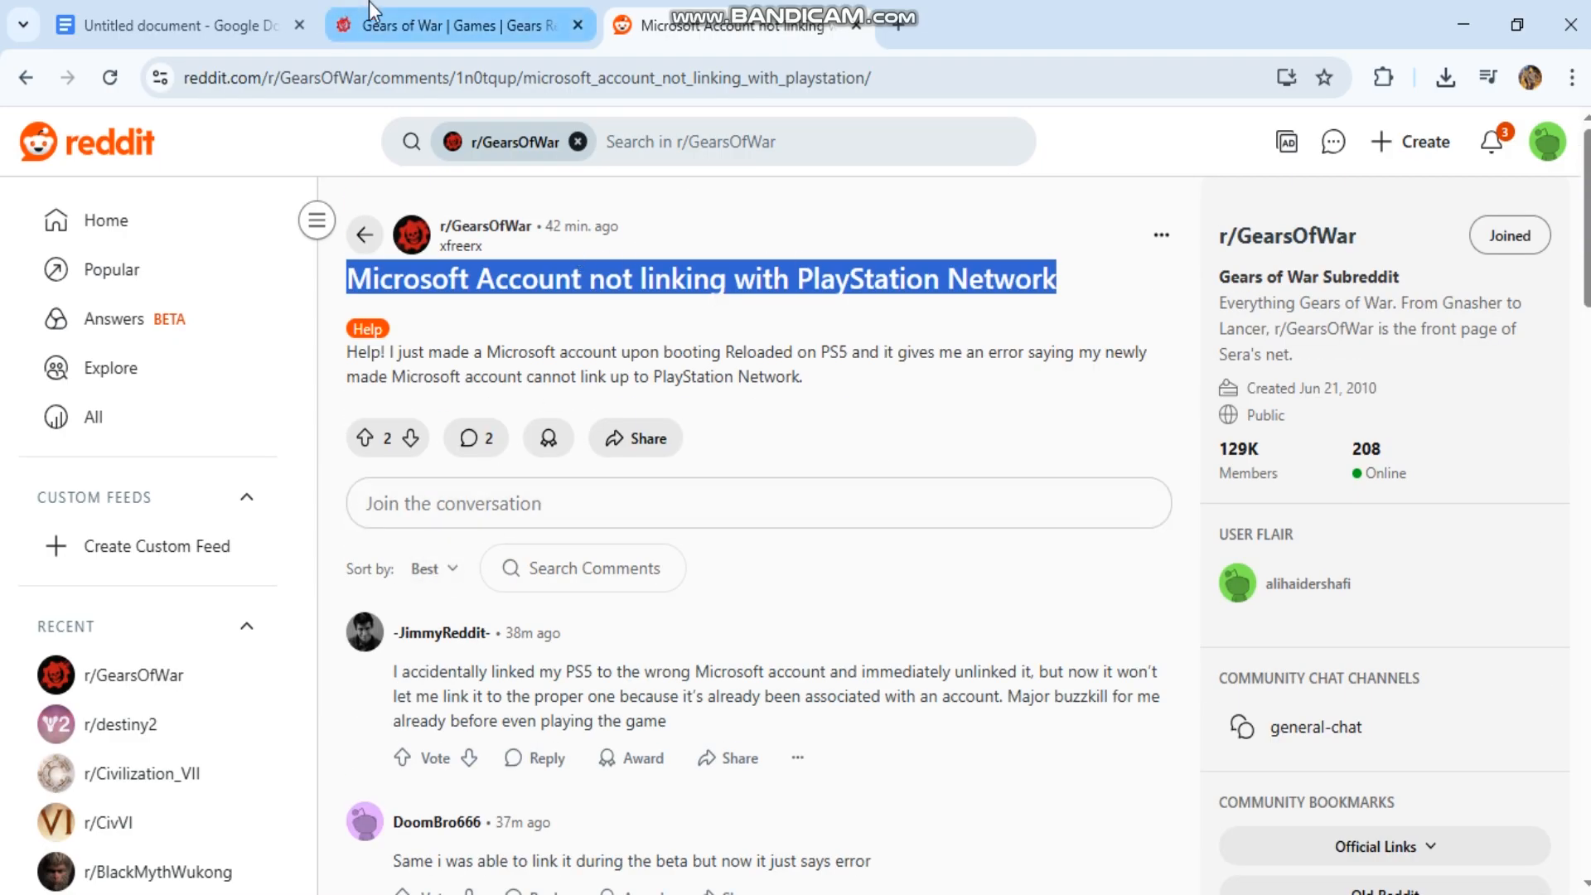
Switch to the fix guide and scroll through steps 1 and 2 on checking and relinking accounts.
left_click(172, 24)
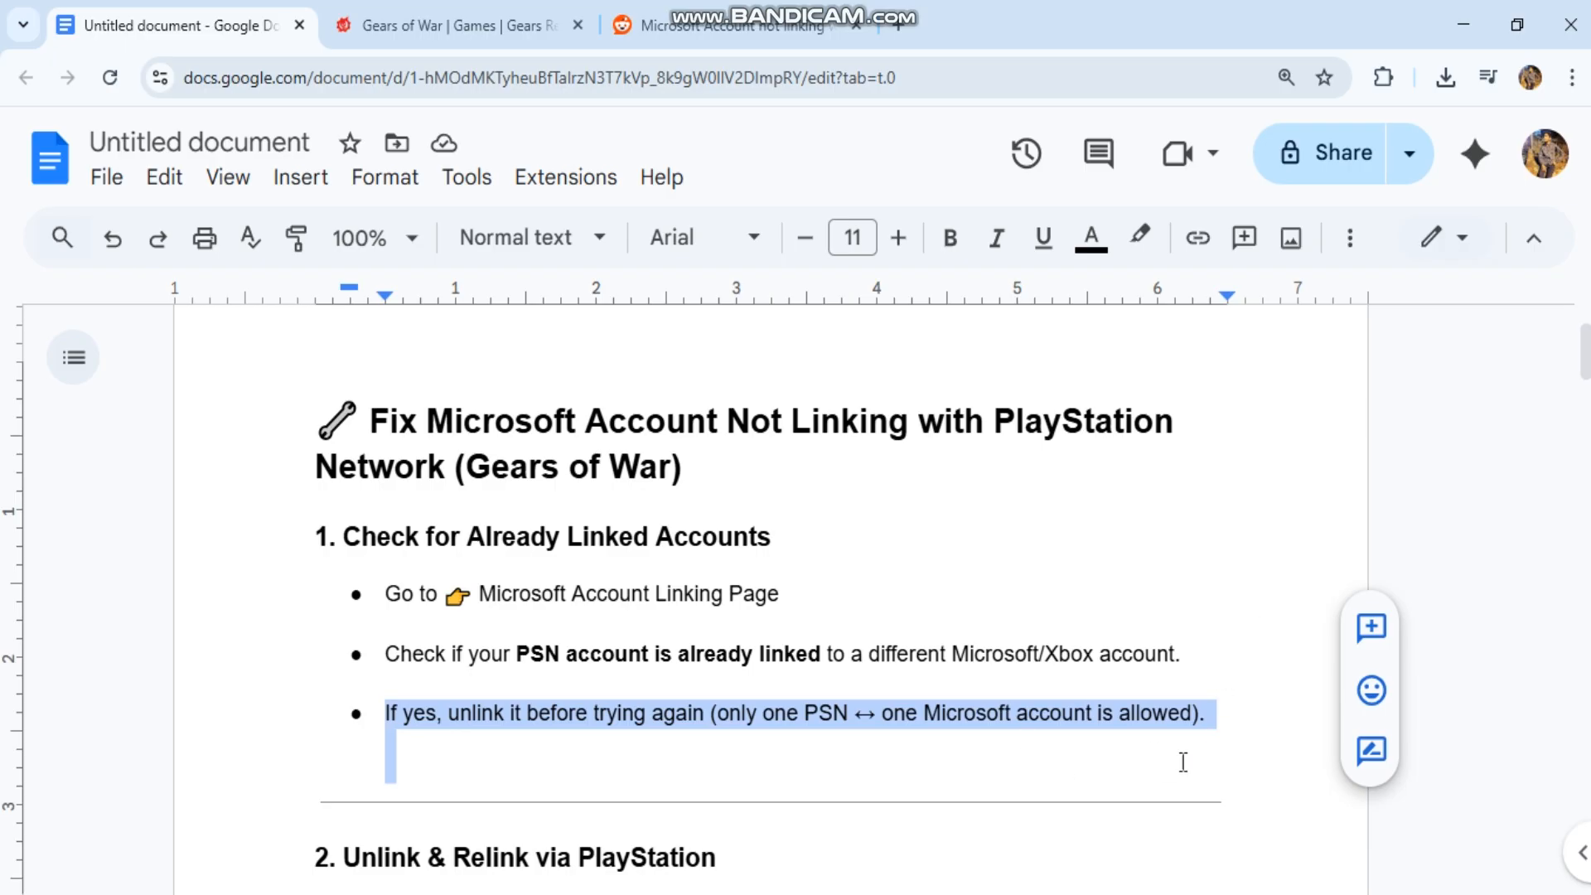
scroll("down", 3)
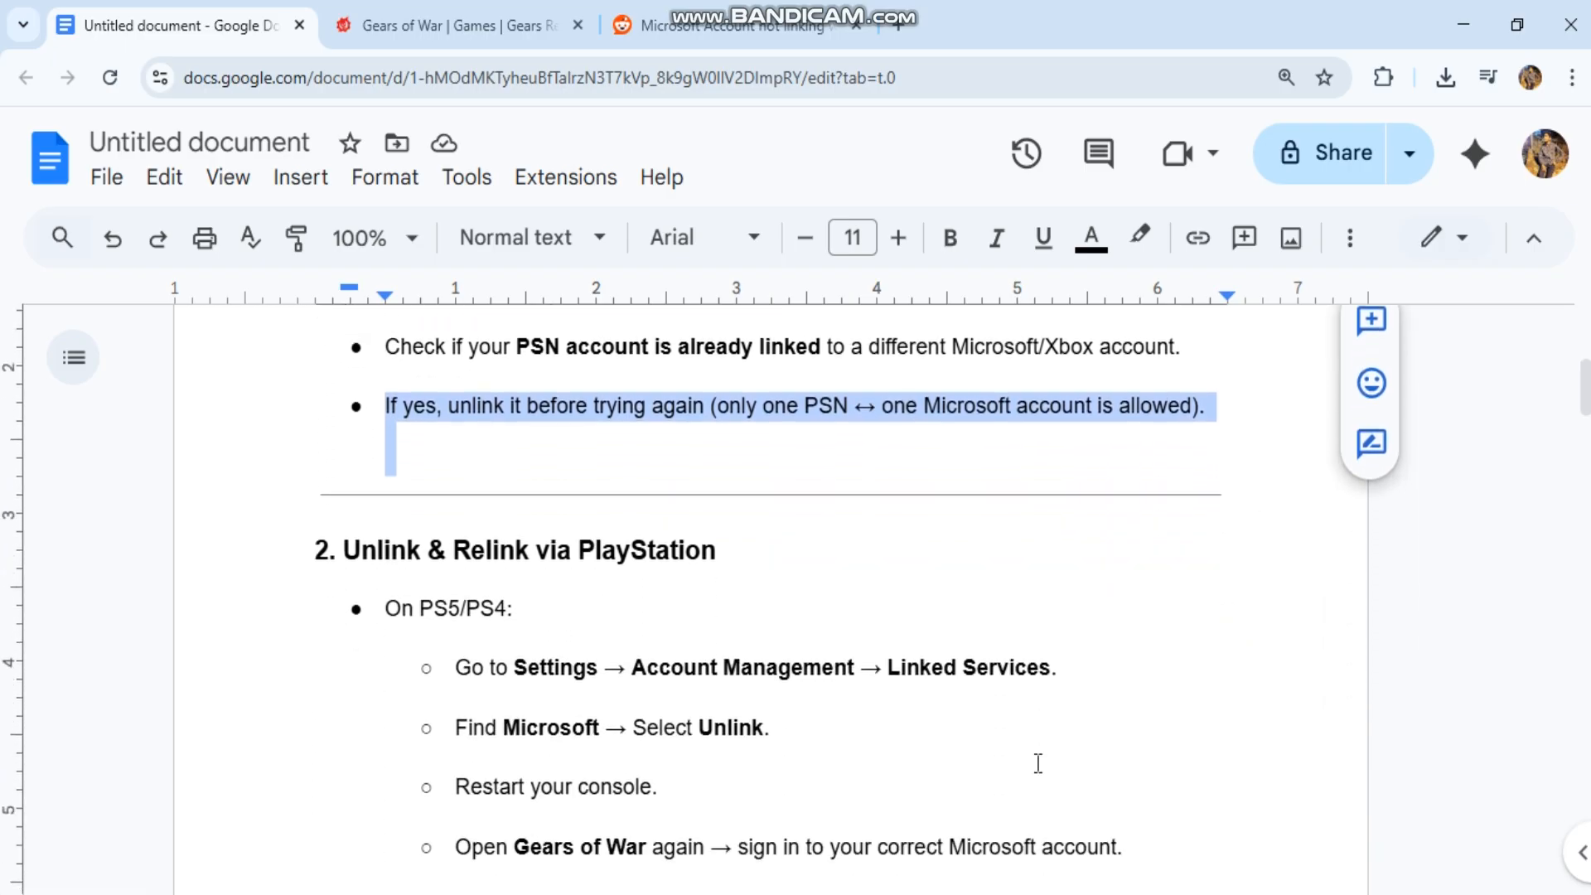
scroll("down", 3)
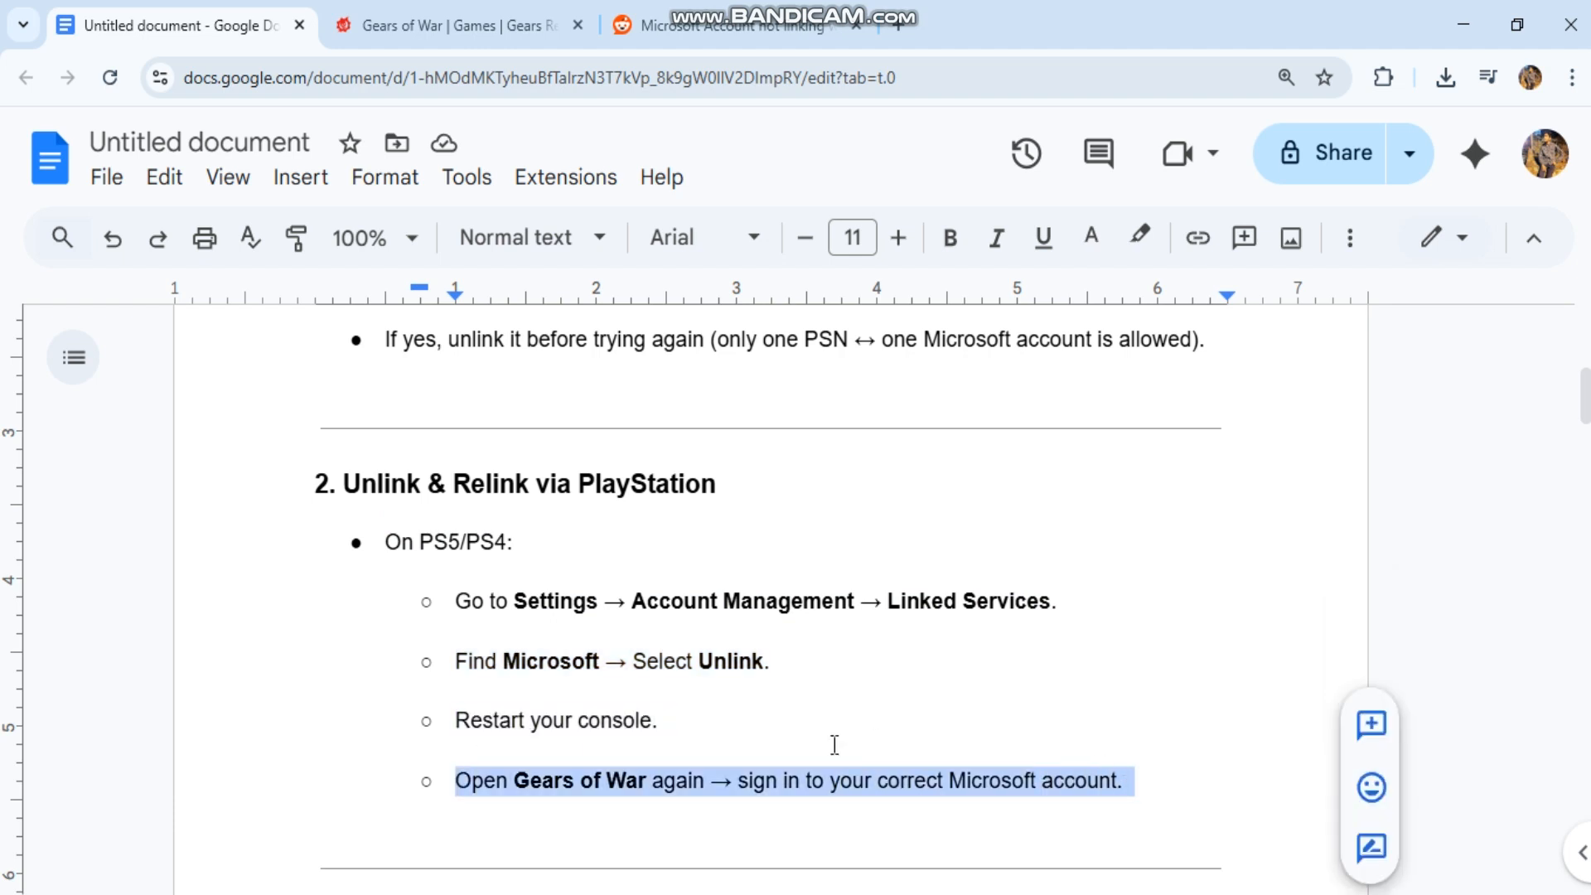
scroll("down", 3)
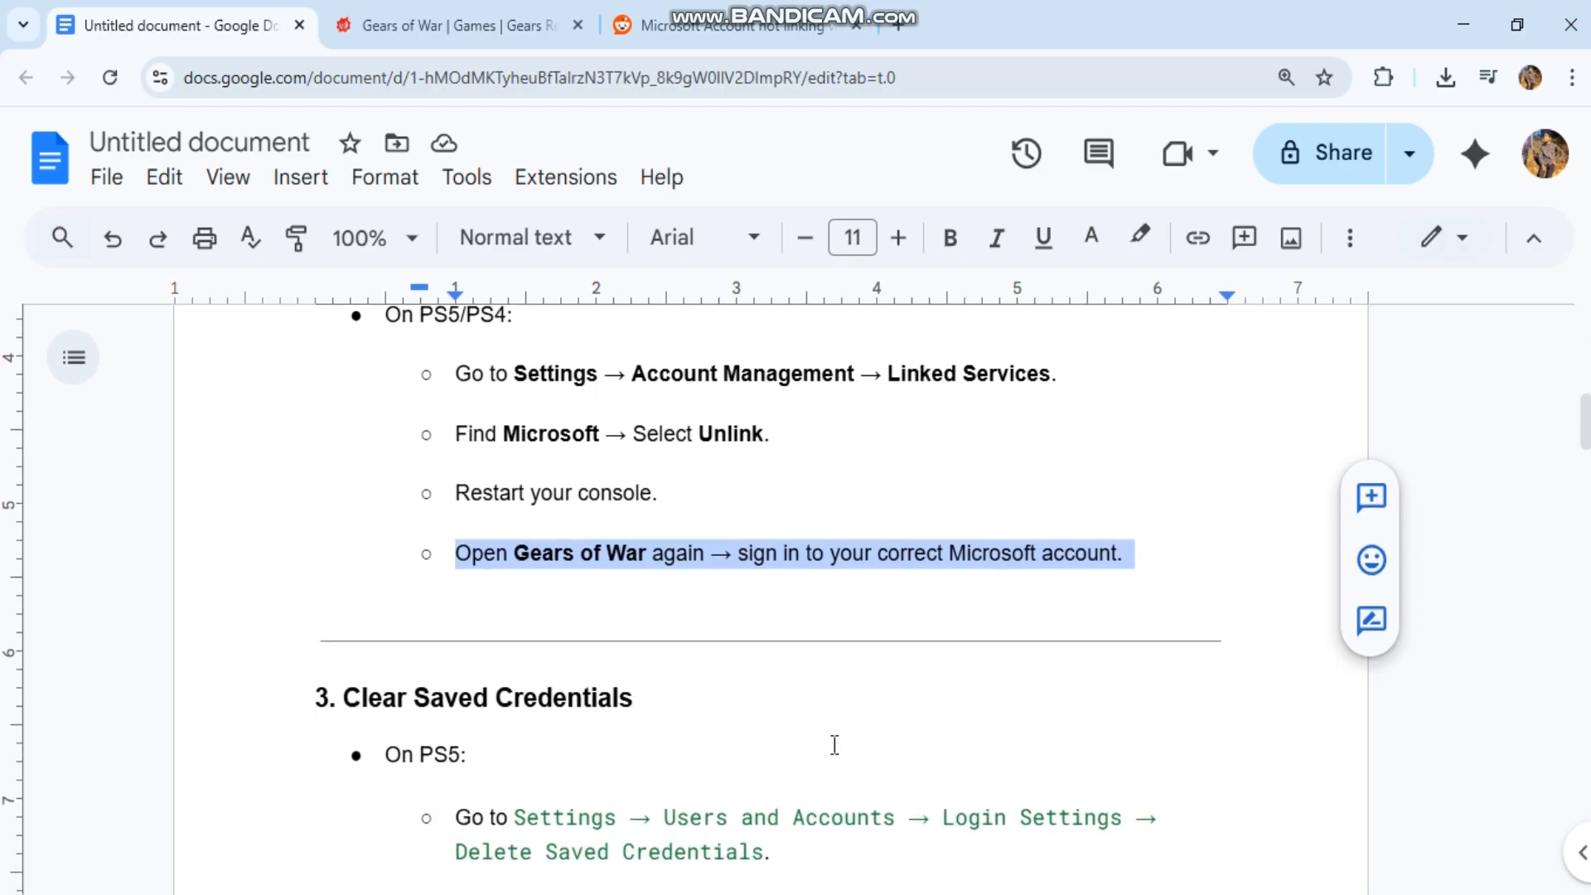
Read step 3 on clearing credentials, highlighting the 'On PC' bullet, and scroll to step 4.
scroll("down", 3)
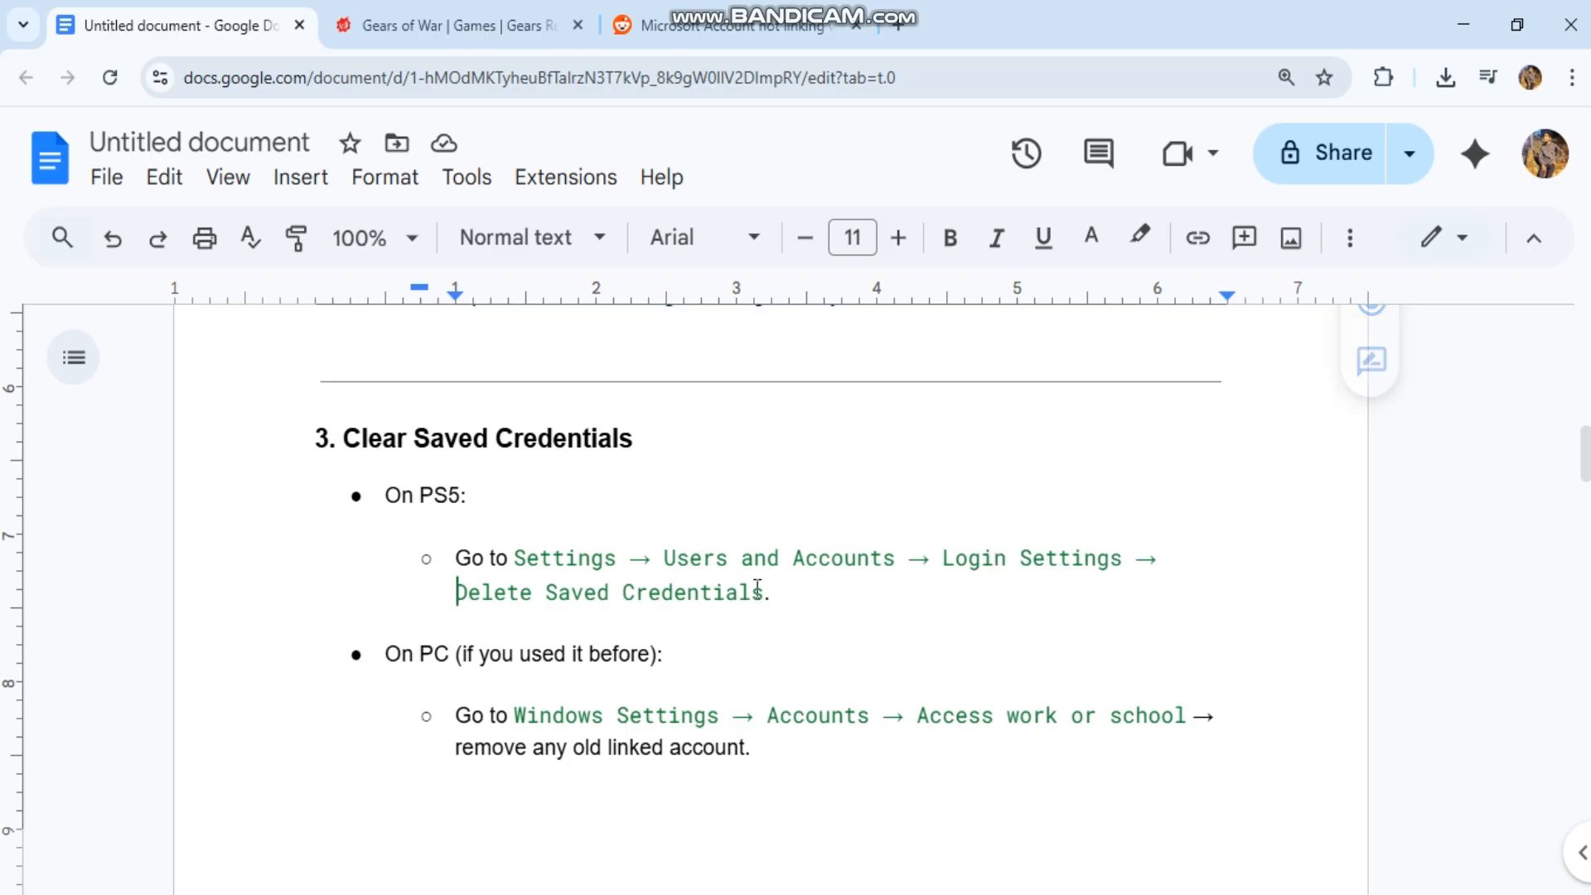
left_click_drag(455, 592, 768, 592)
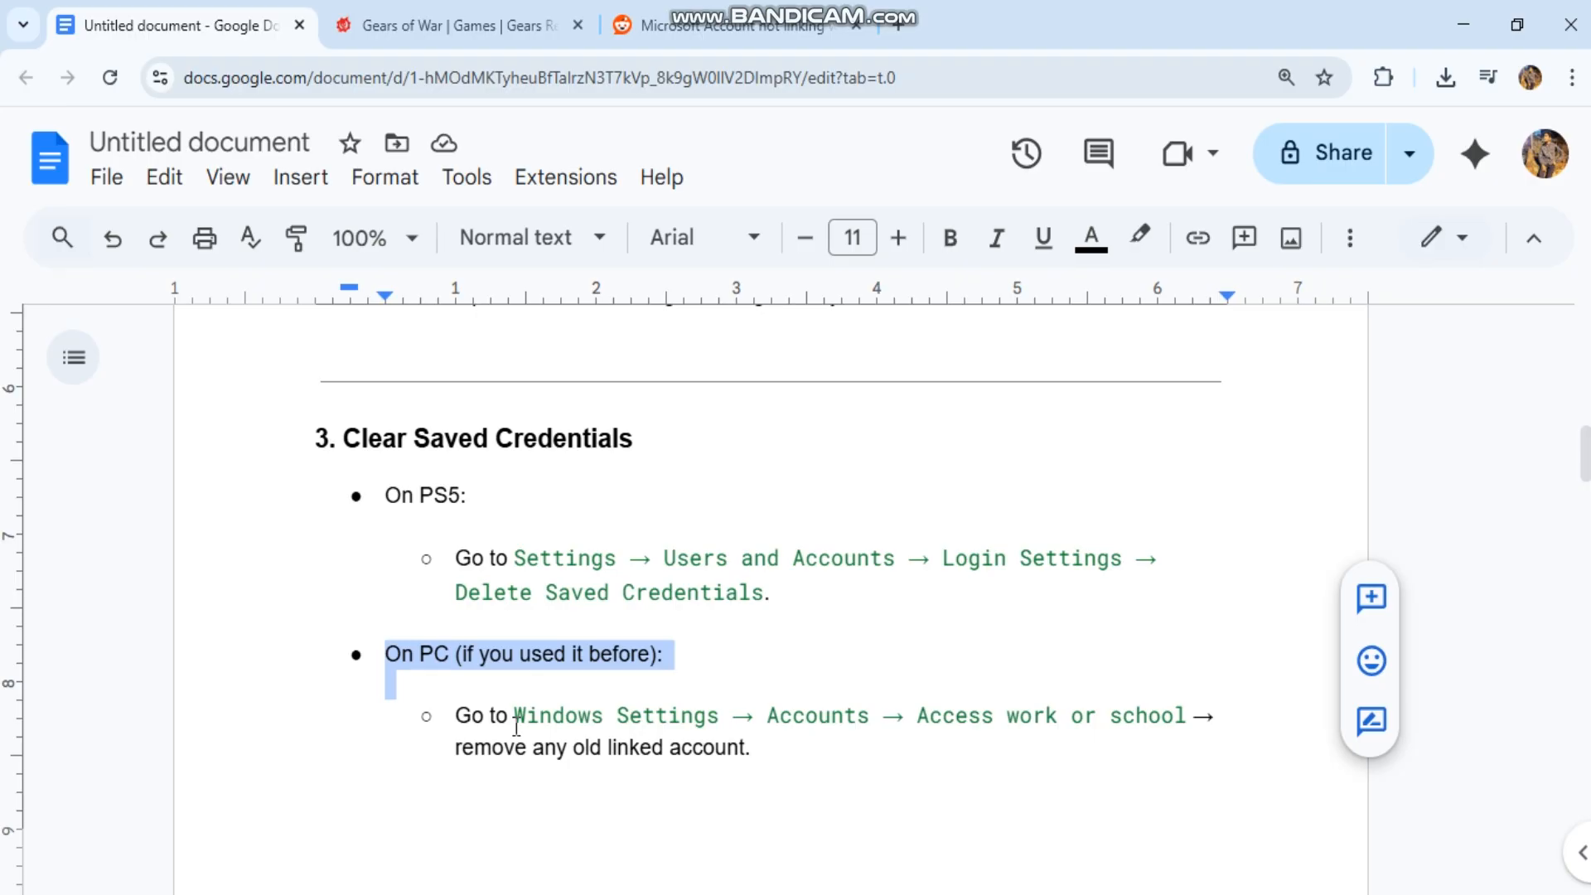
scroll("down", 3)
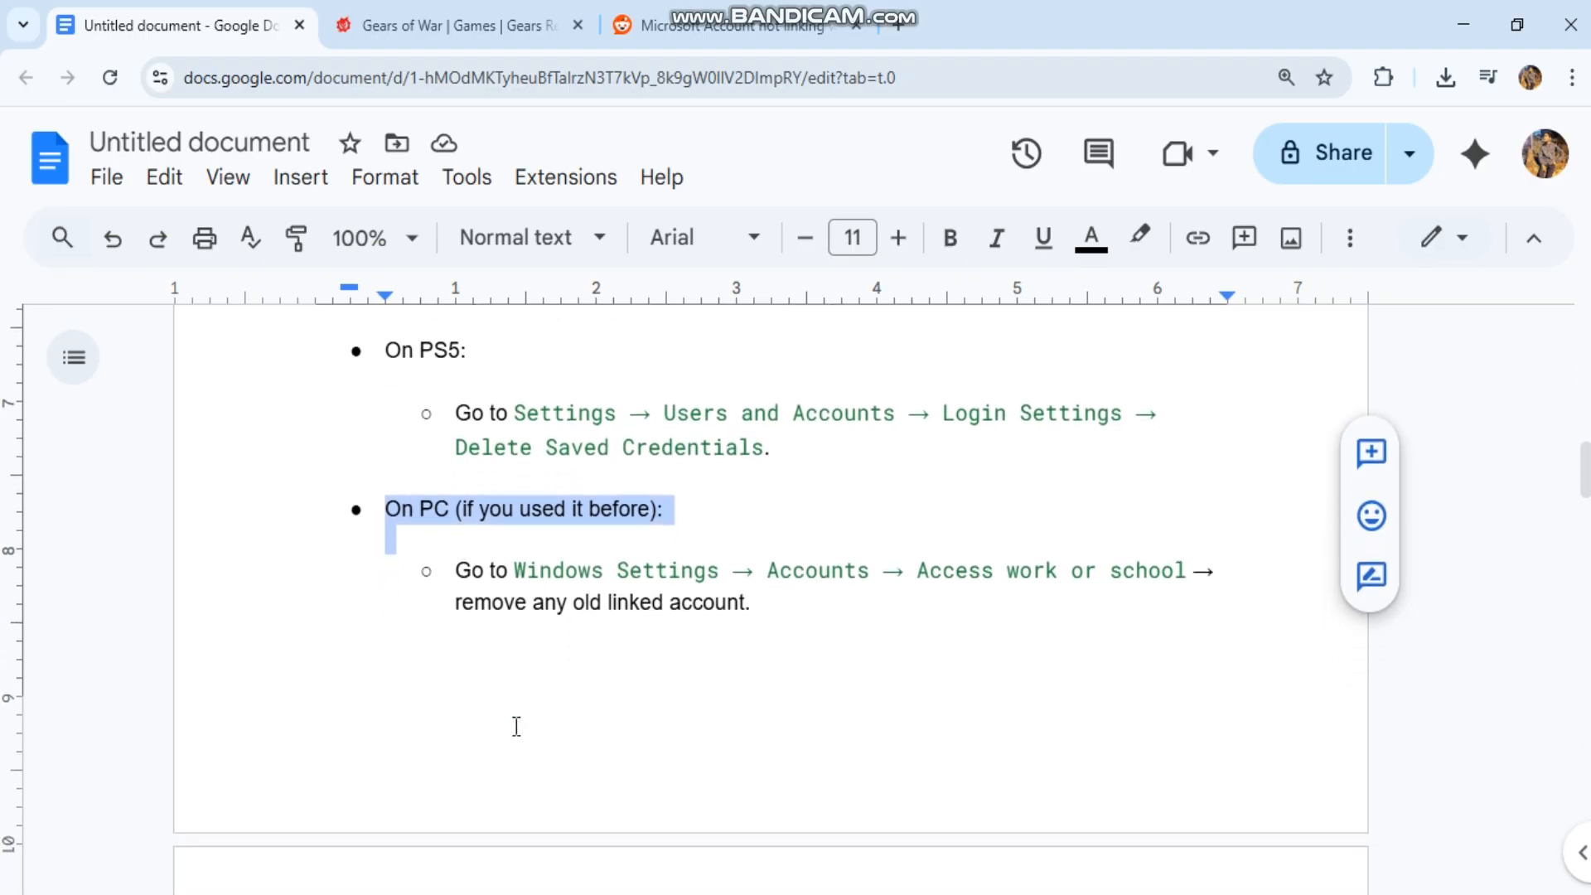
scroll("down", 3)
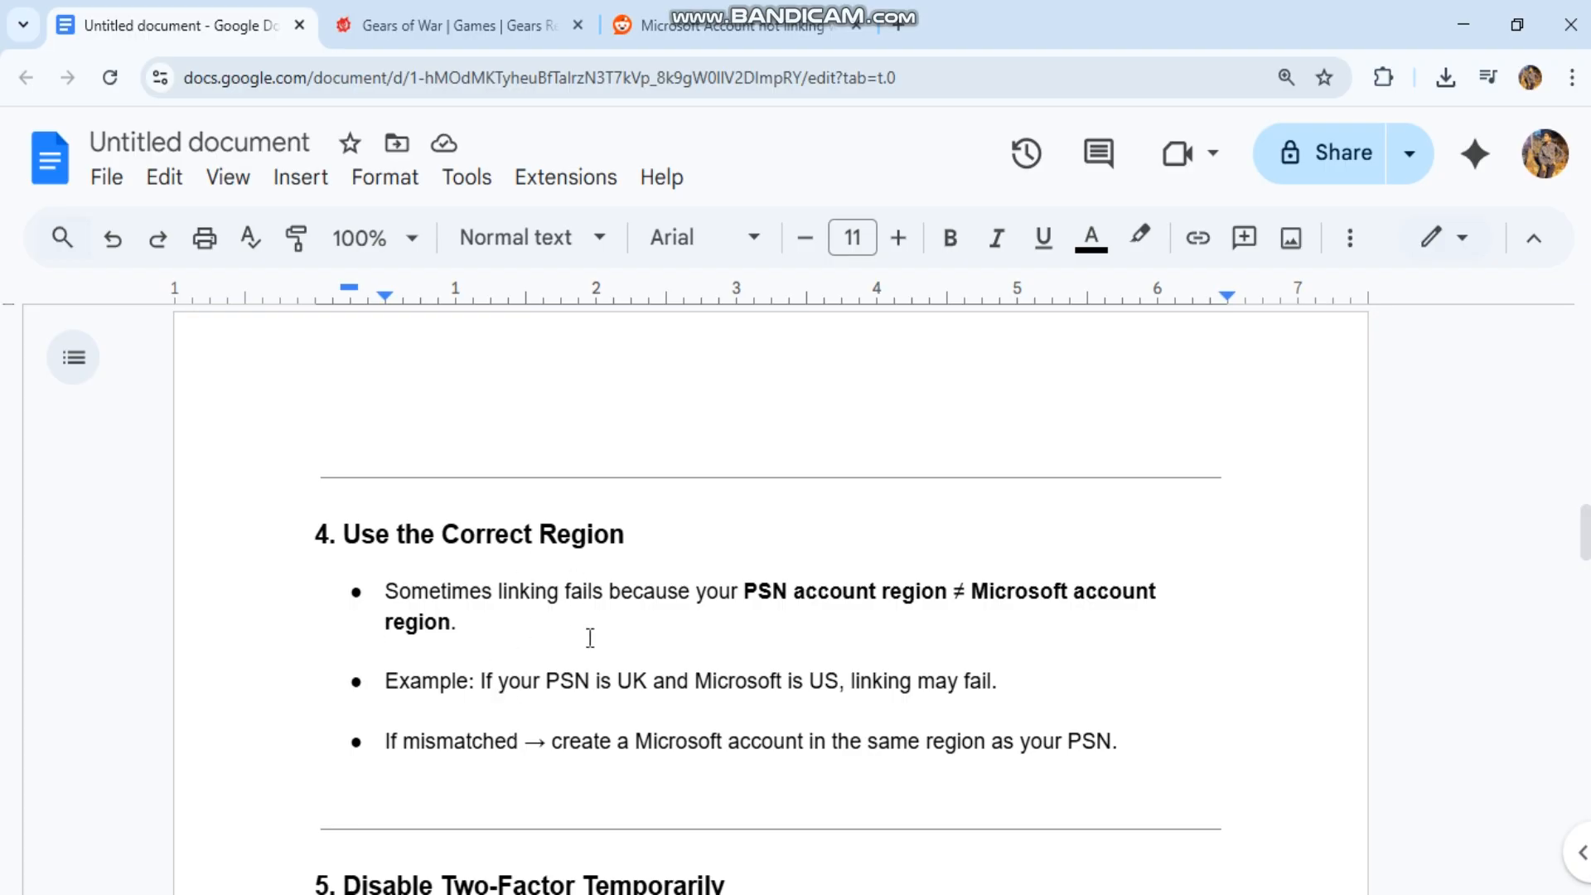
mouse_move(375, 688)
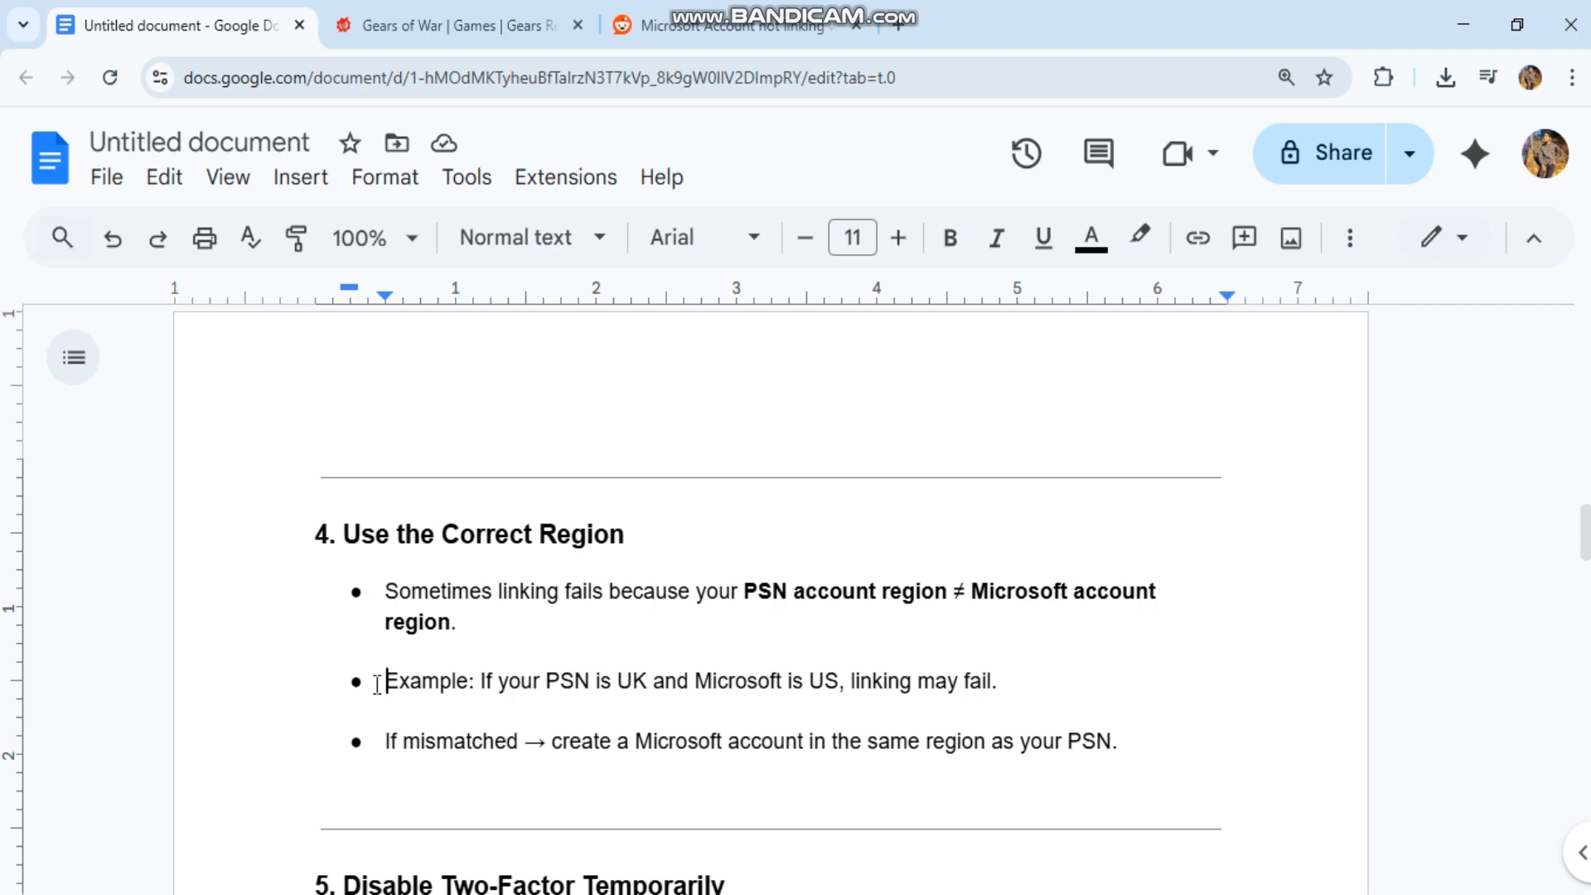
Highlight the region-mismatch lines and the 2FA bullet, then briefly check the Gears of War page.
triple_click(691, 681)
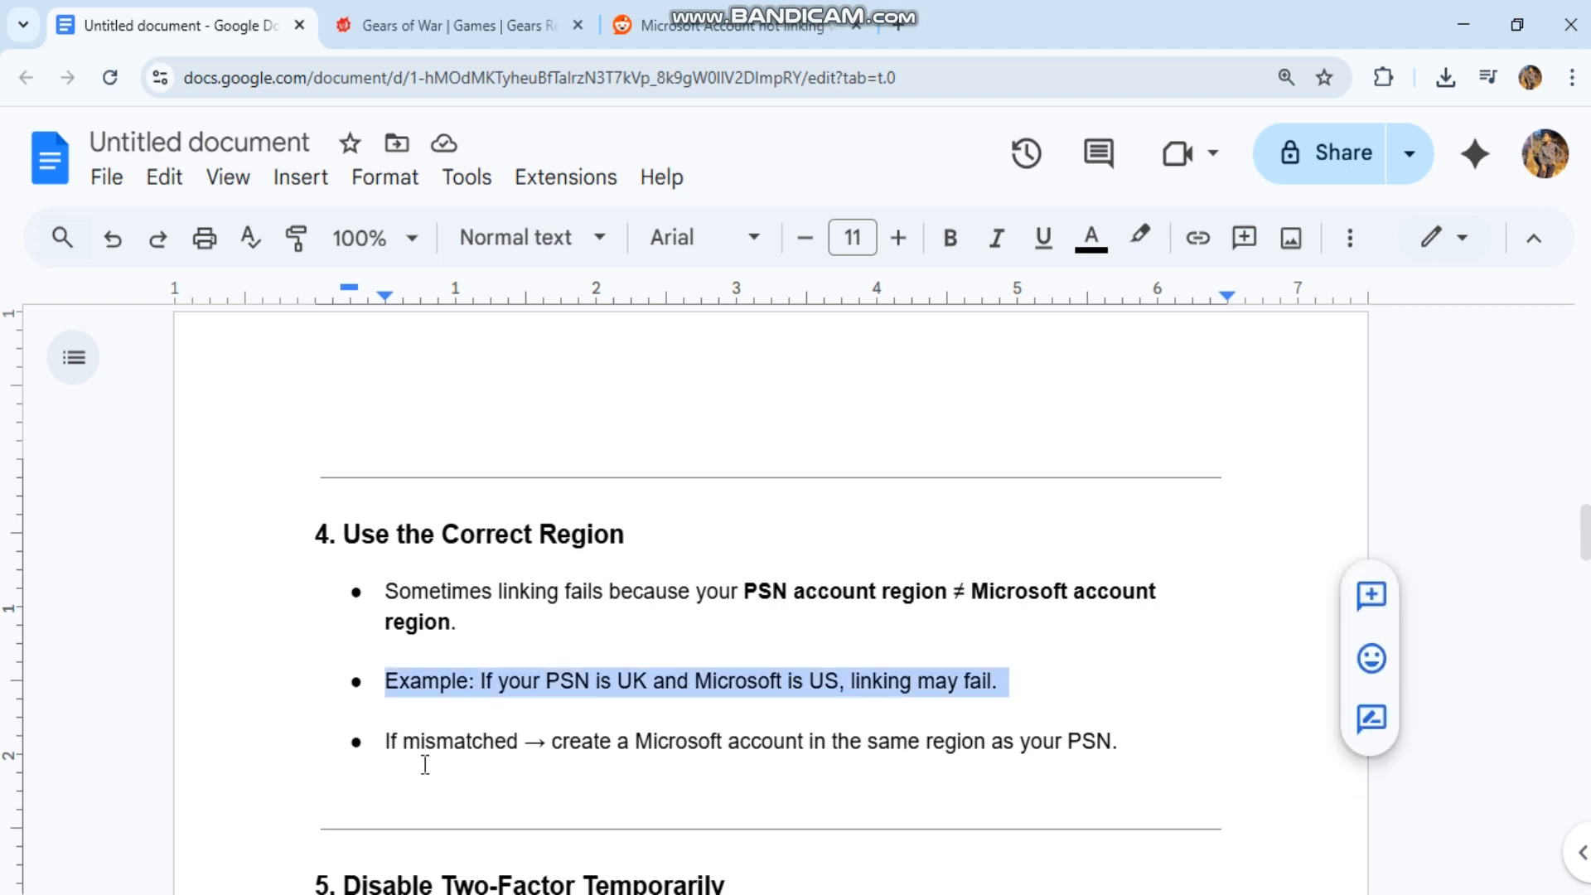
left_click(386, 741)
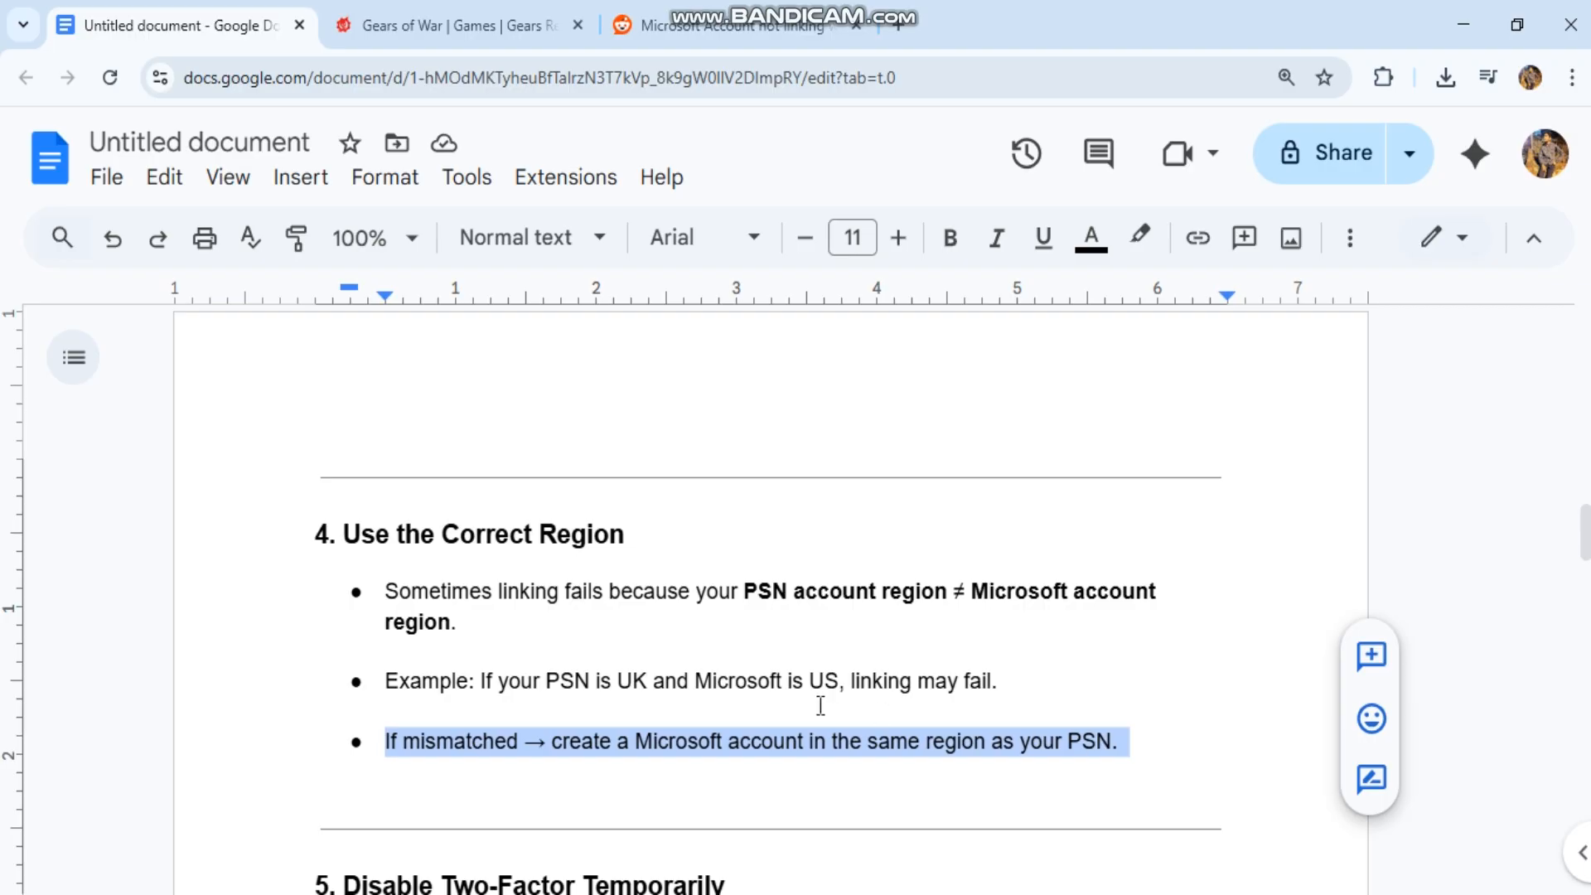
scroll("down", 3)
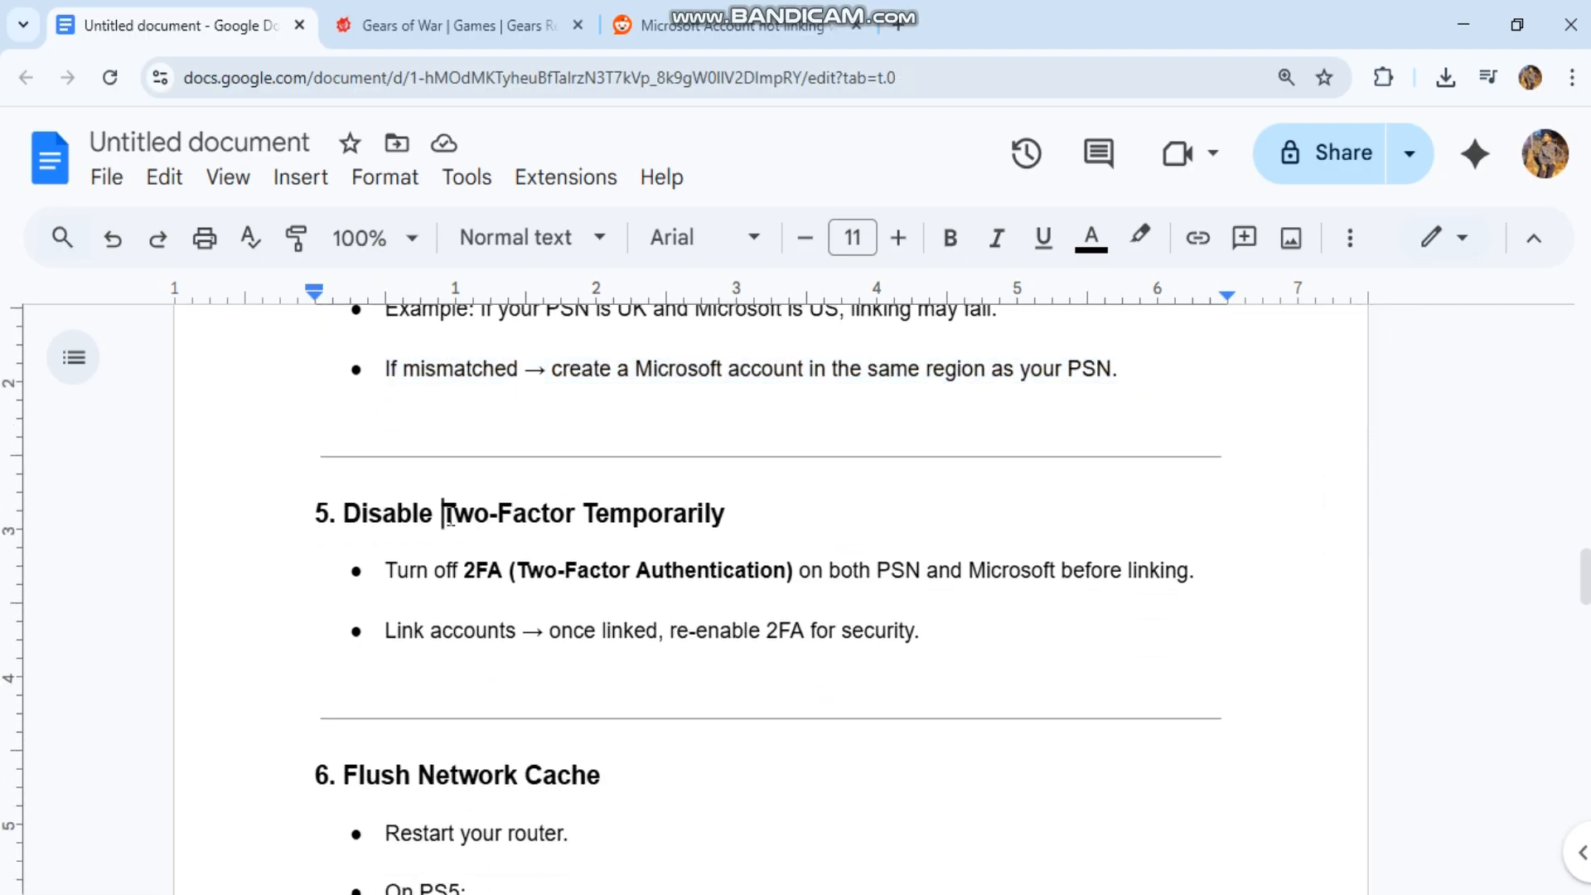
double_click(462, 512)
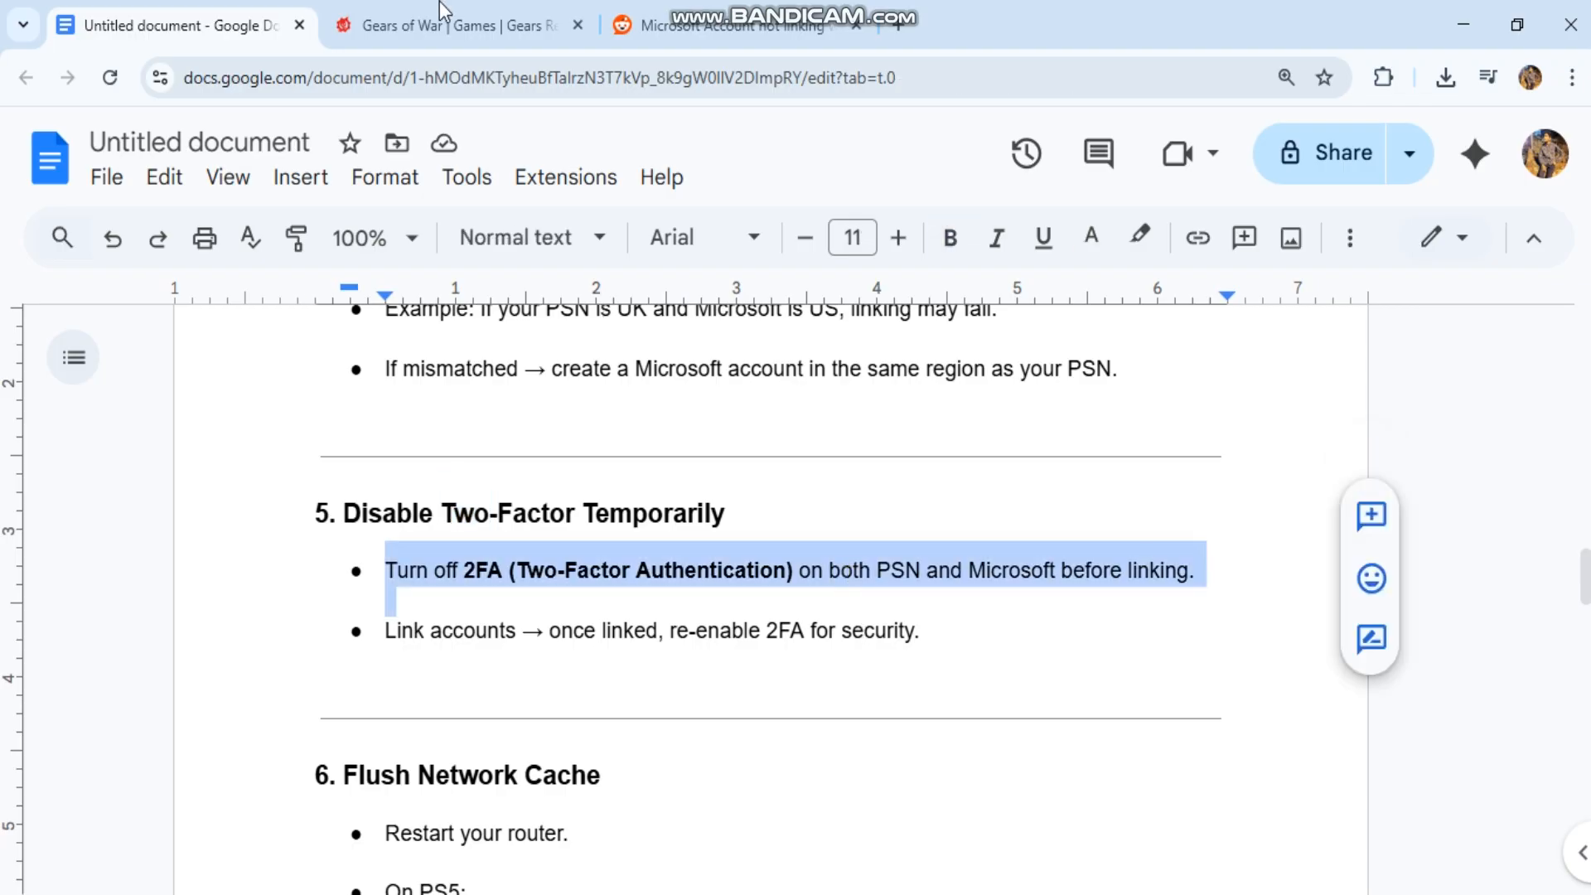
left_click(452, 26)
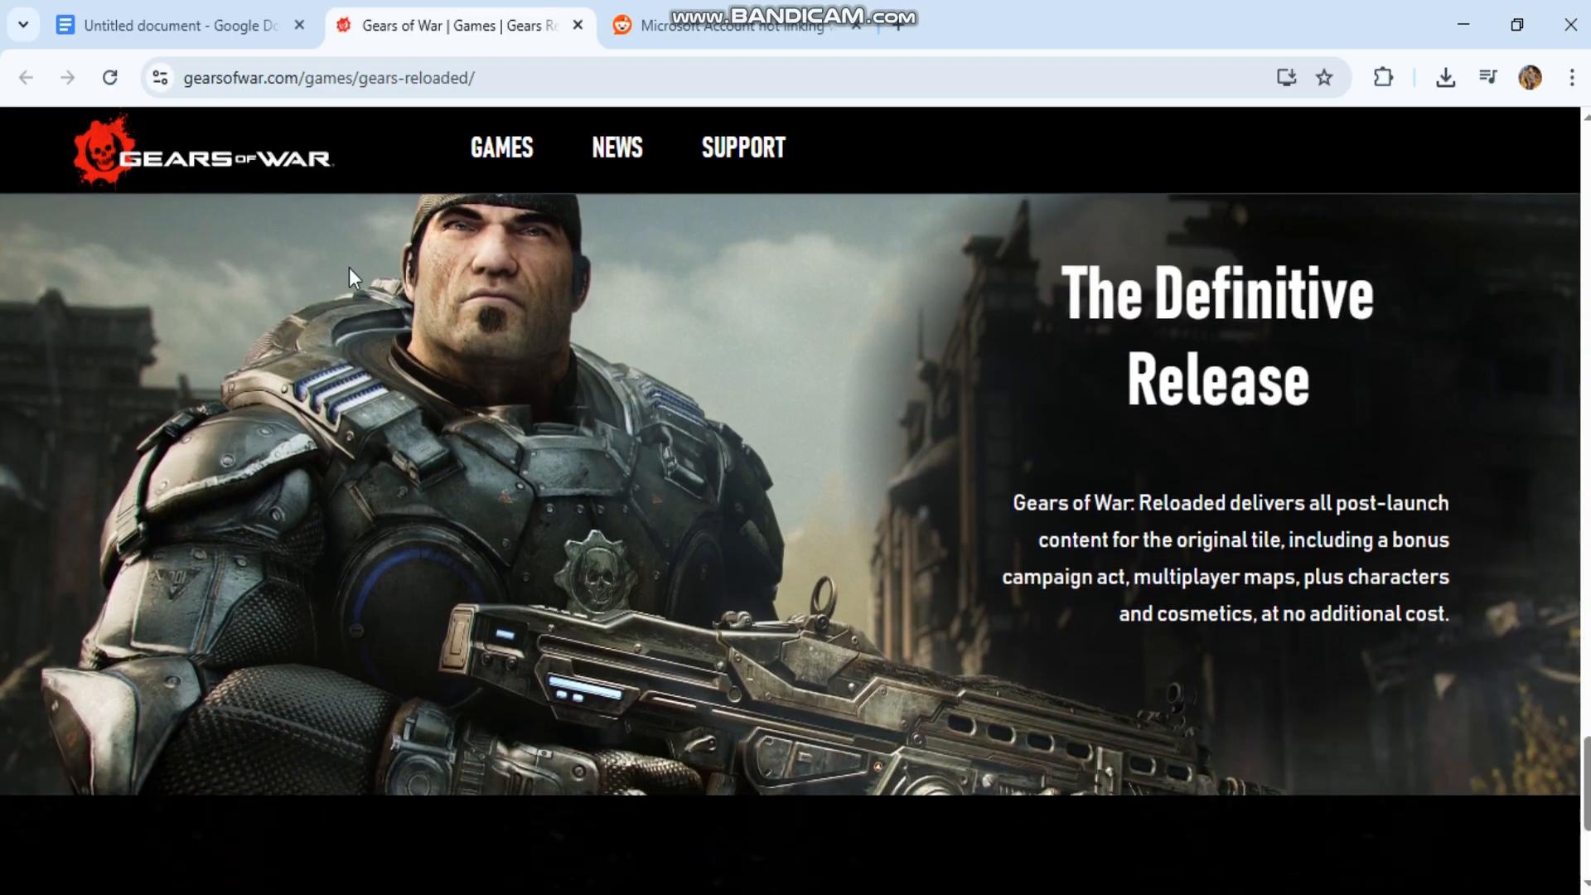
left_click(177, 26)
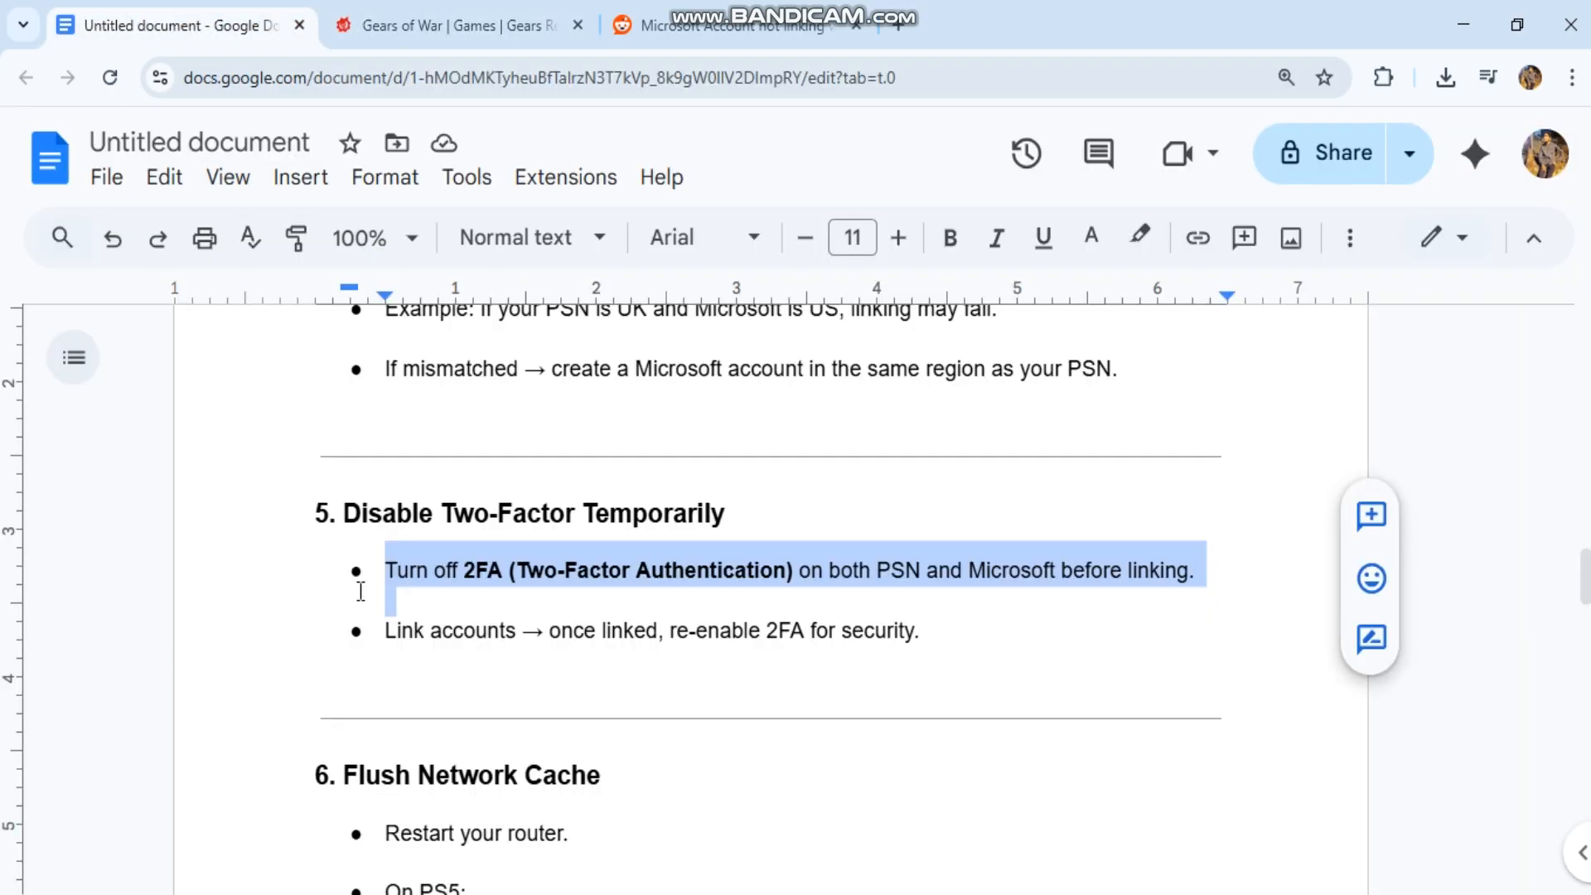
Scroll through step 6 on flushing the network cache down to the start of step 7.
scroll("down", 3)
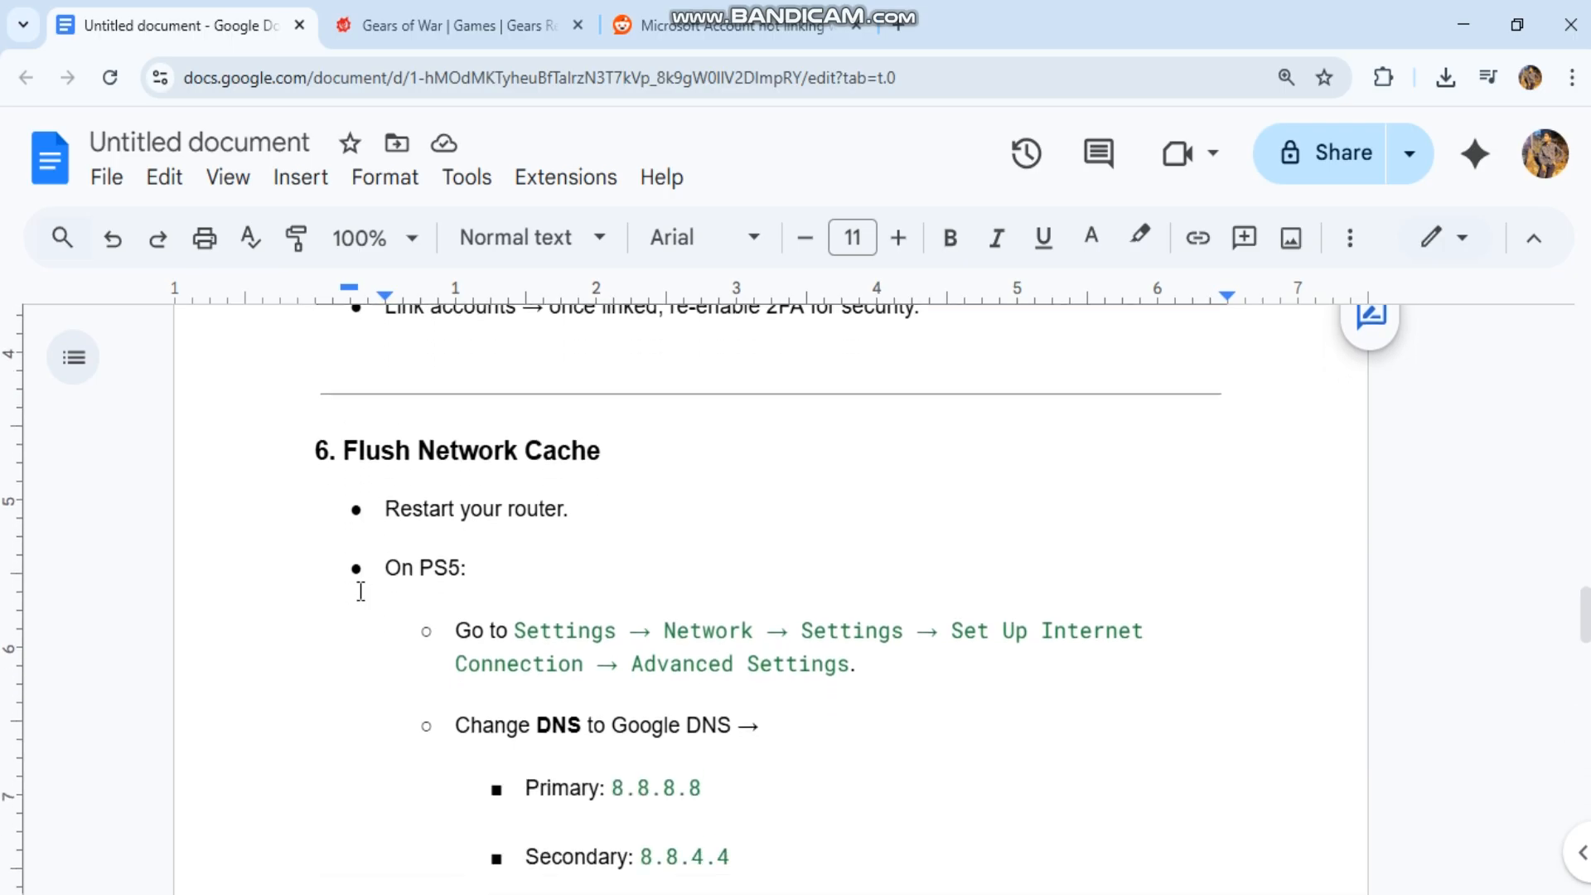
scroll("down", 3)
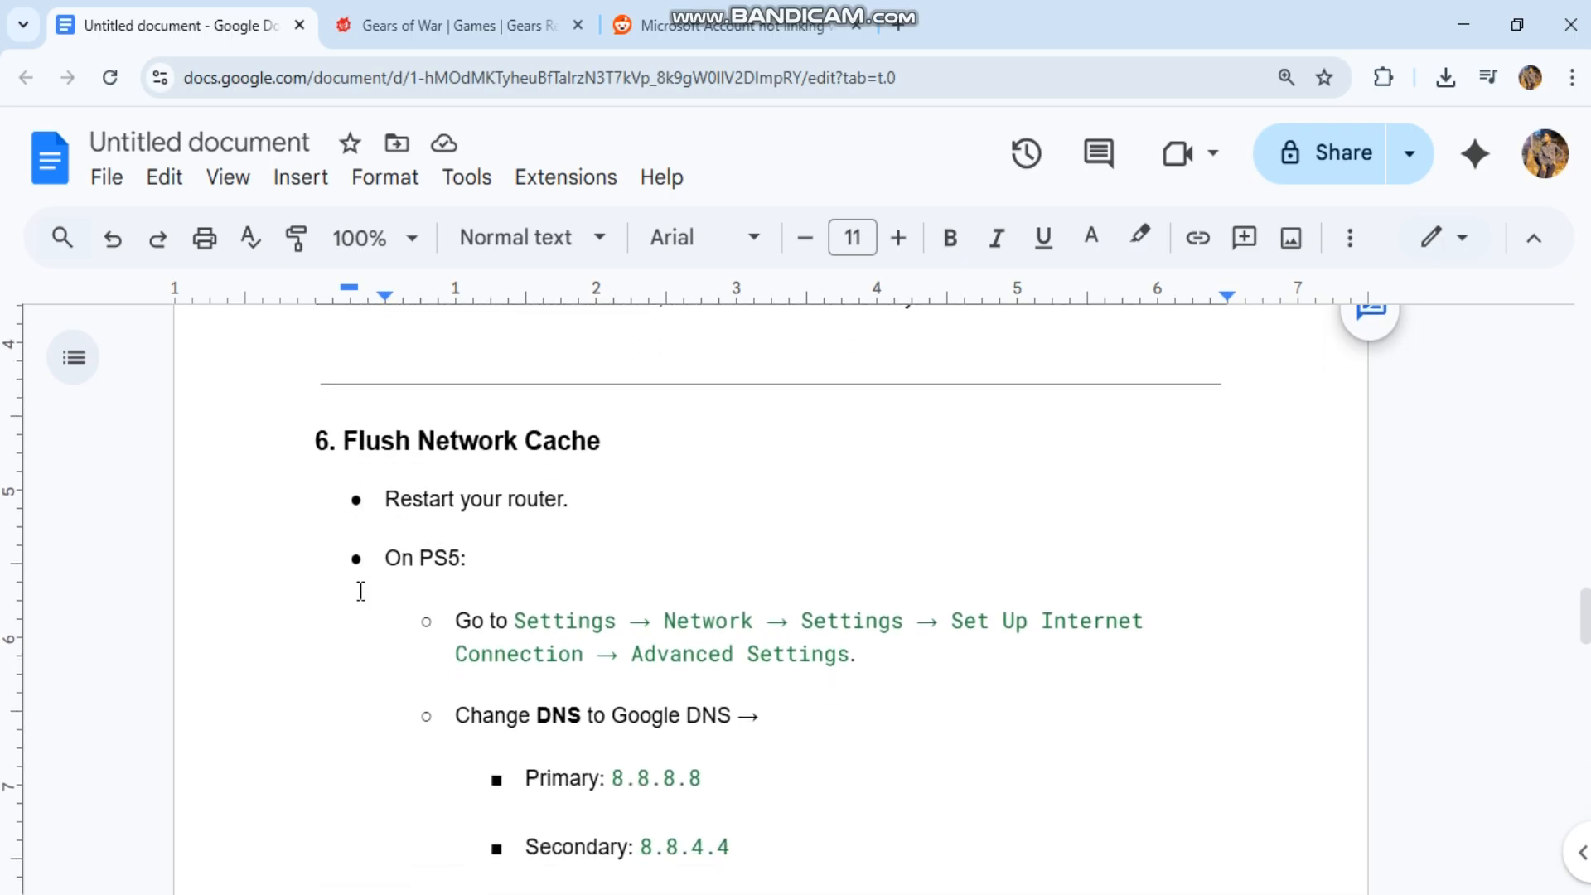
scroll("down", 3)
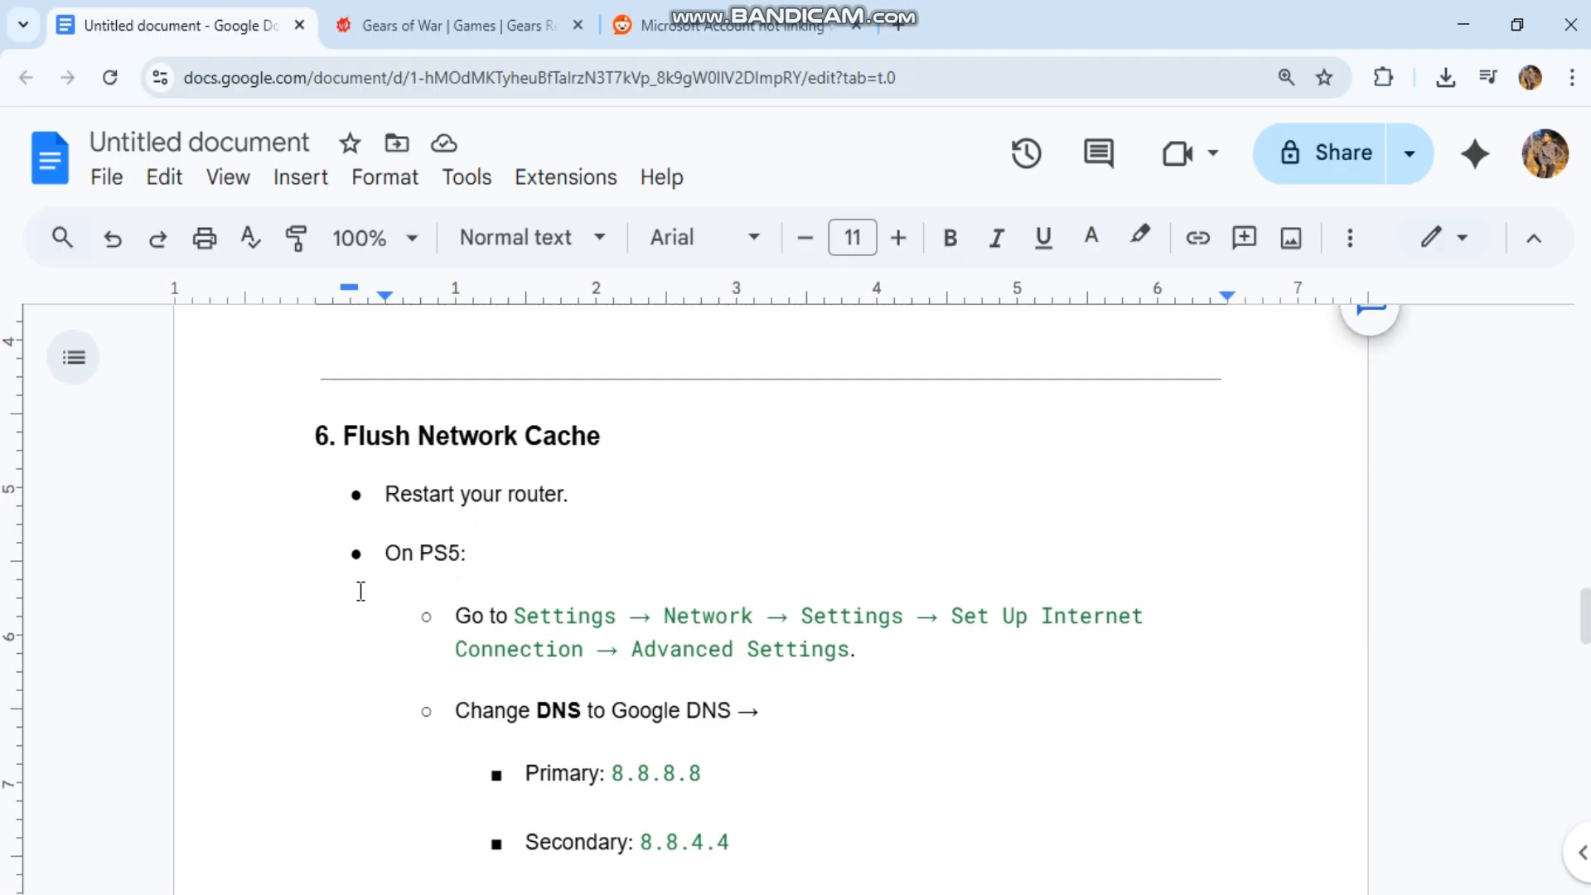
scroll("down", 3)
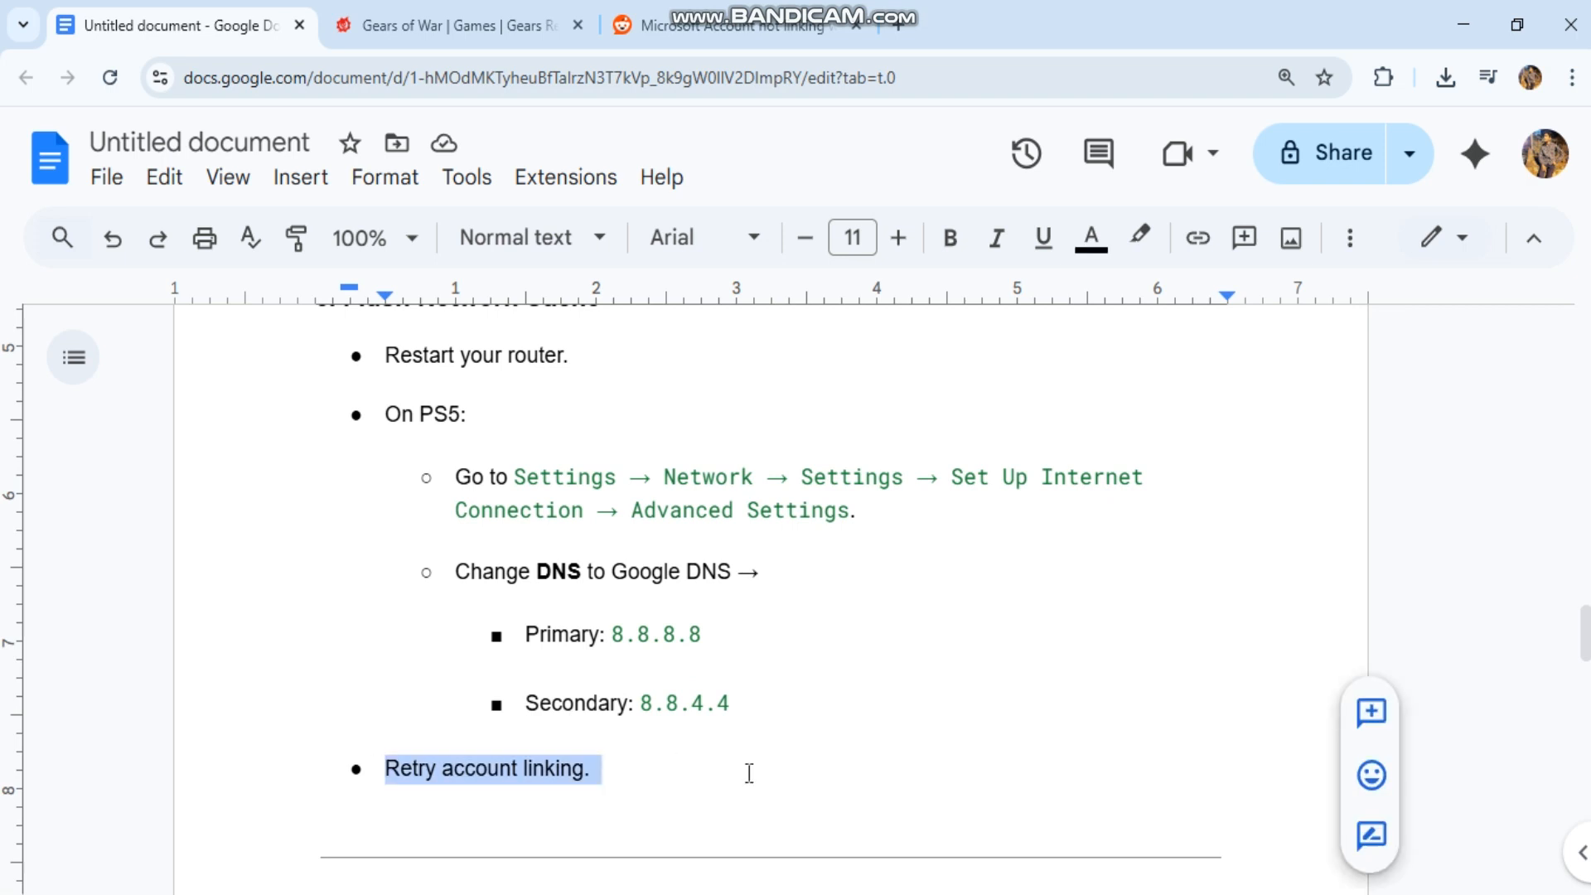
scroll("down", 3)
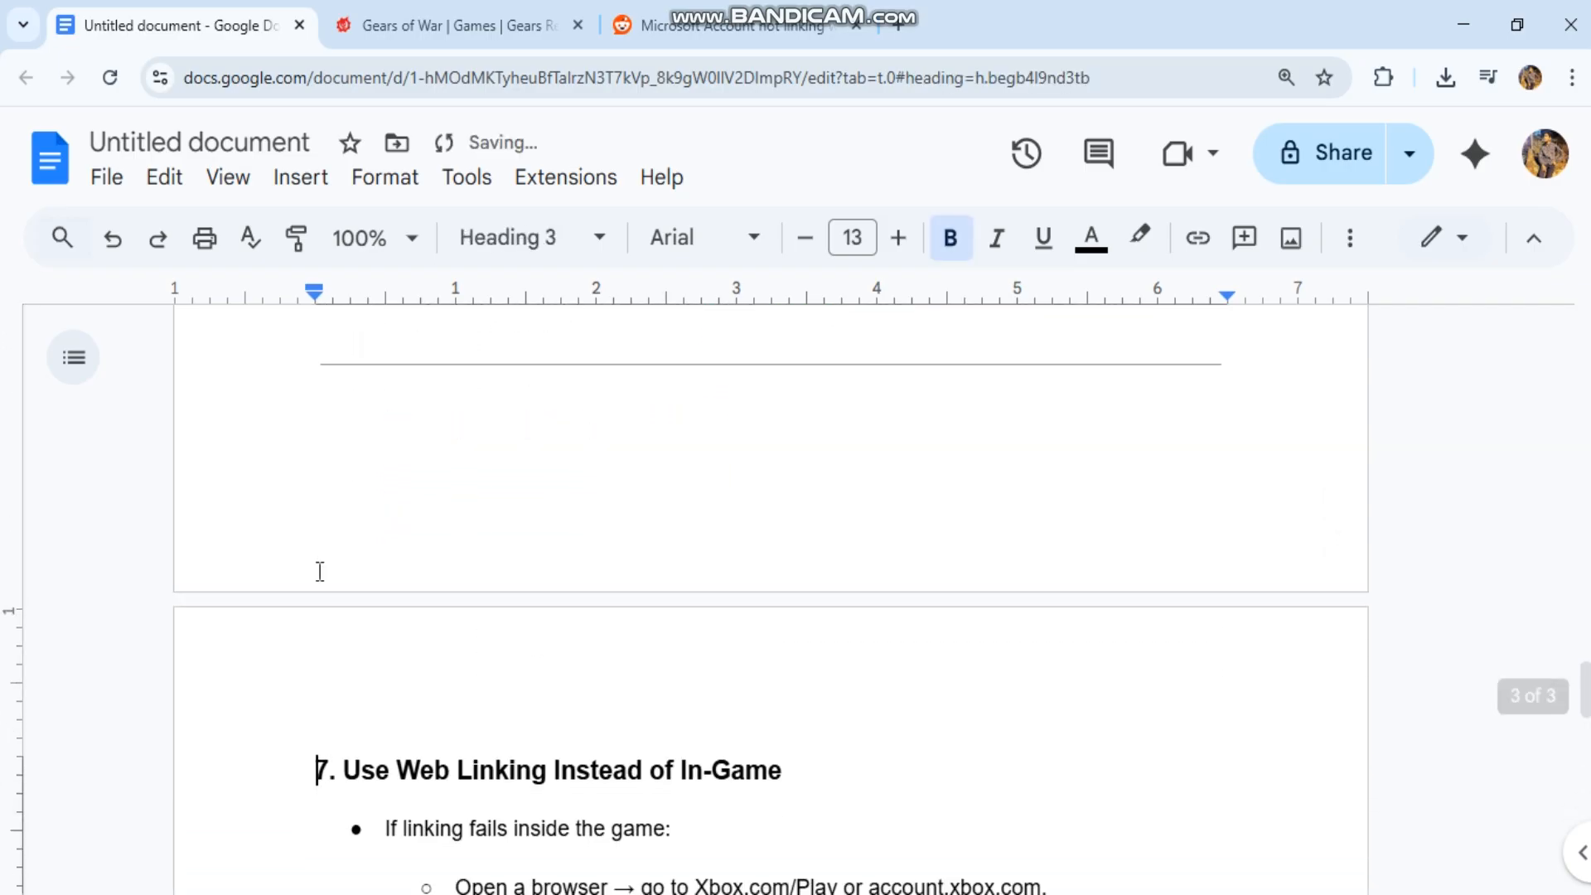
Highlight step 7's Xbox.com/Play line, then browse the Gears of War Reloaded page and return.
scroll("down", 3)
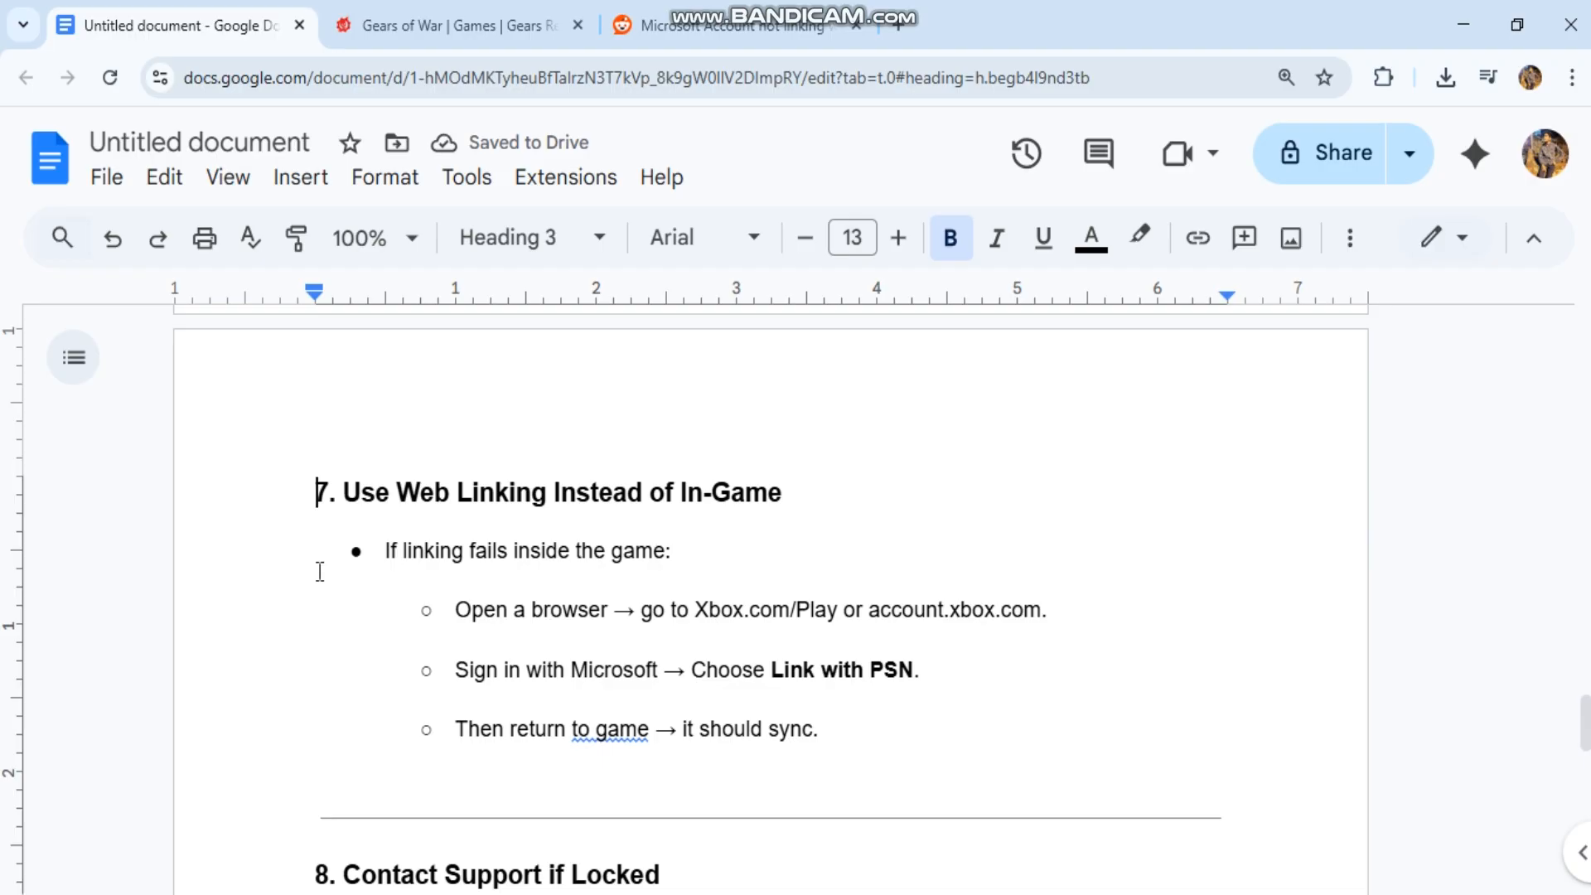
left_click_drag(457, 610, 1045, 610)
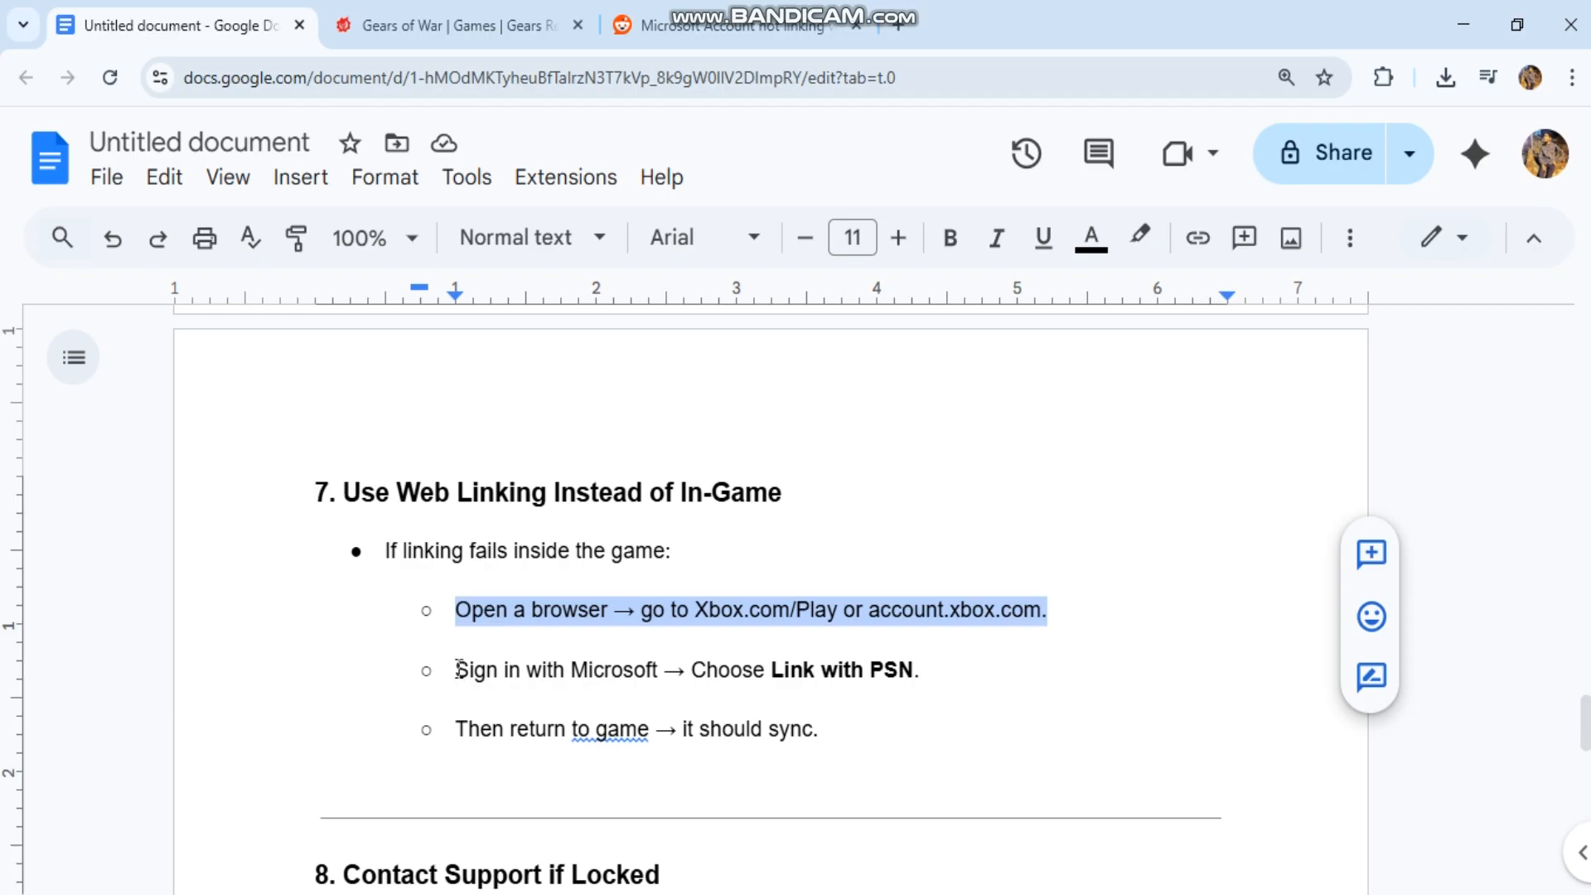
left_click(455, 24)
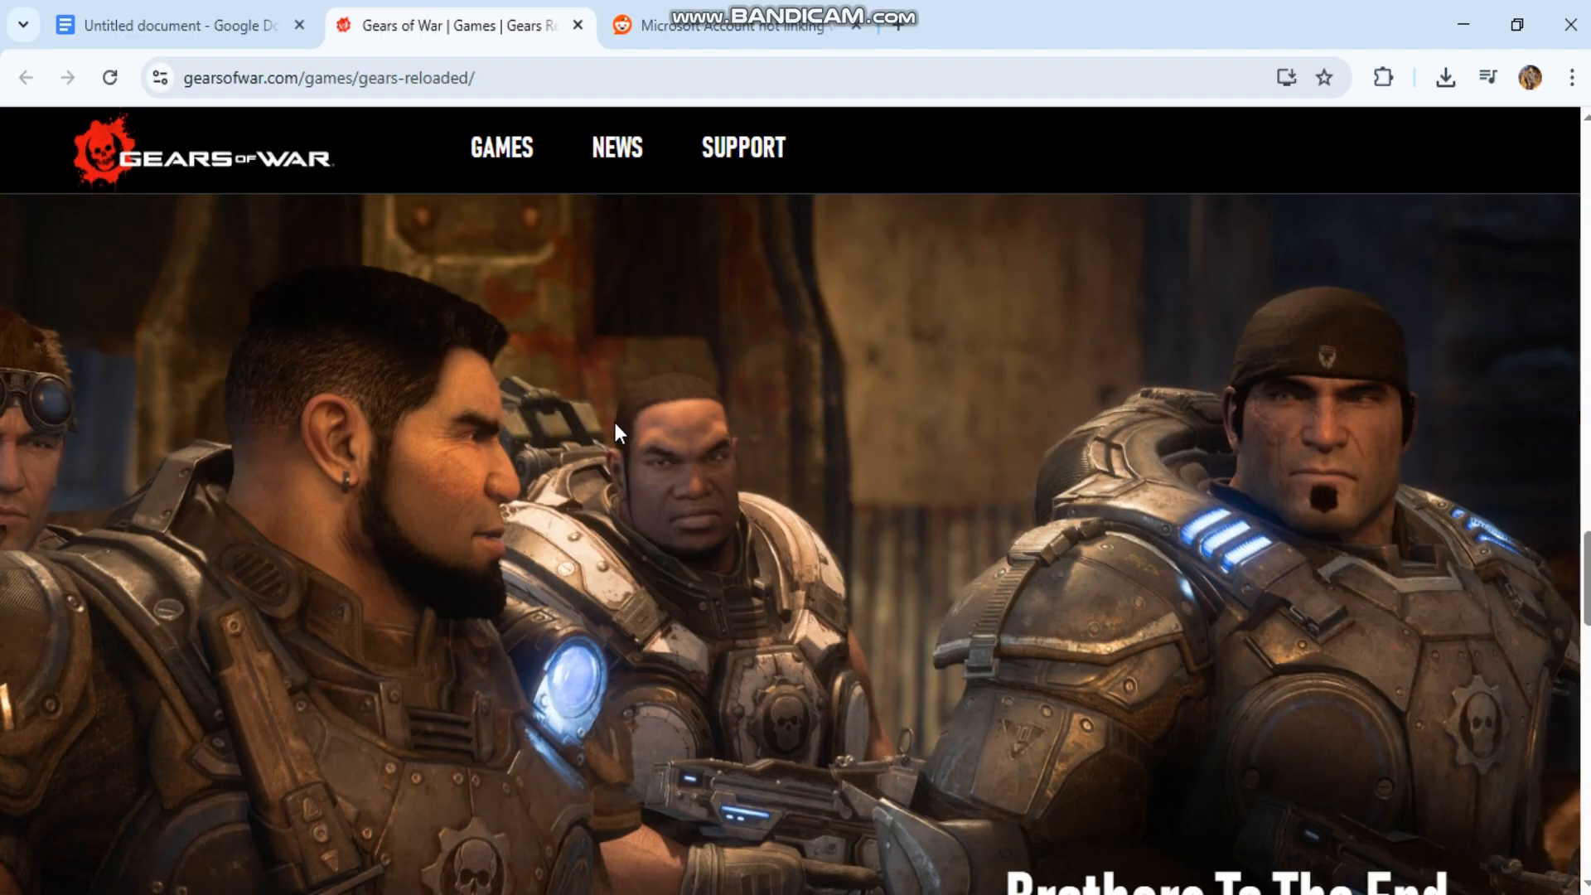
scroll("down", 3)
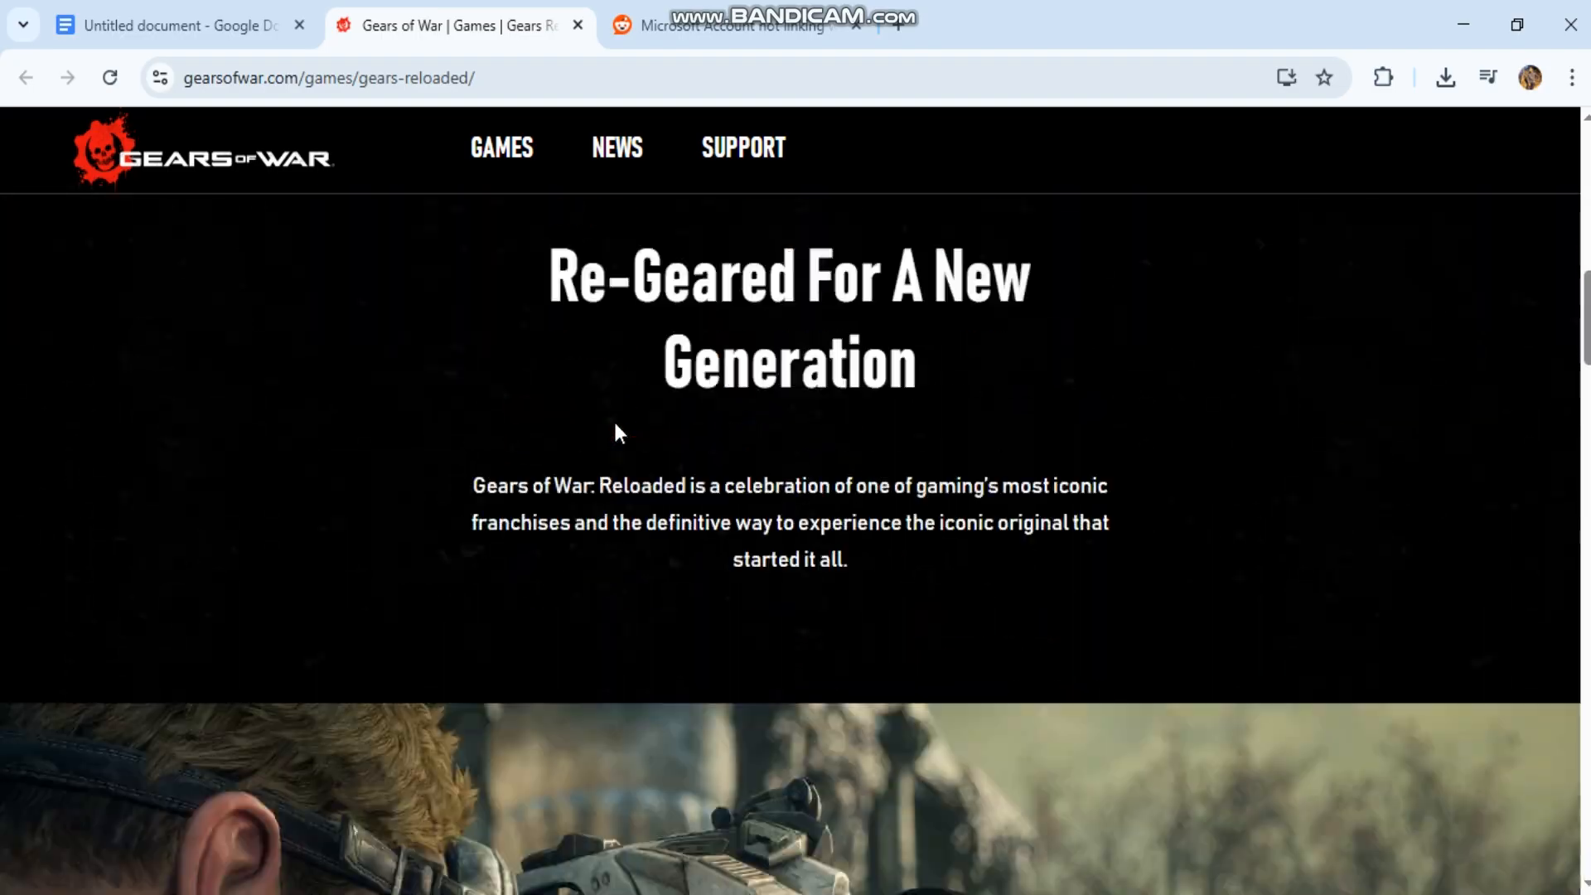
left_click(173, 24)
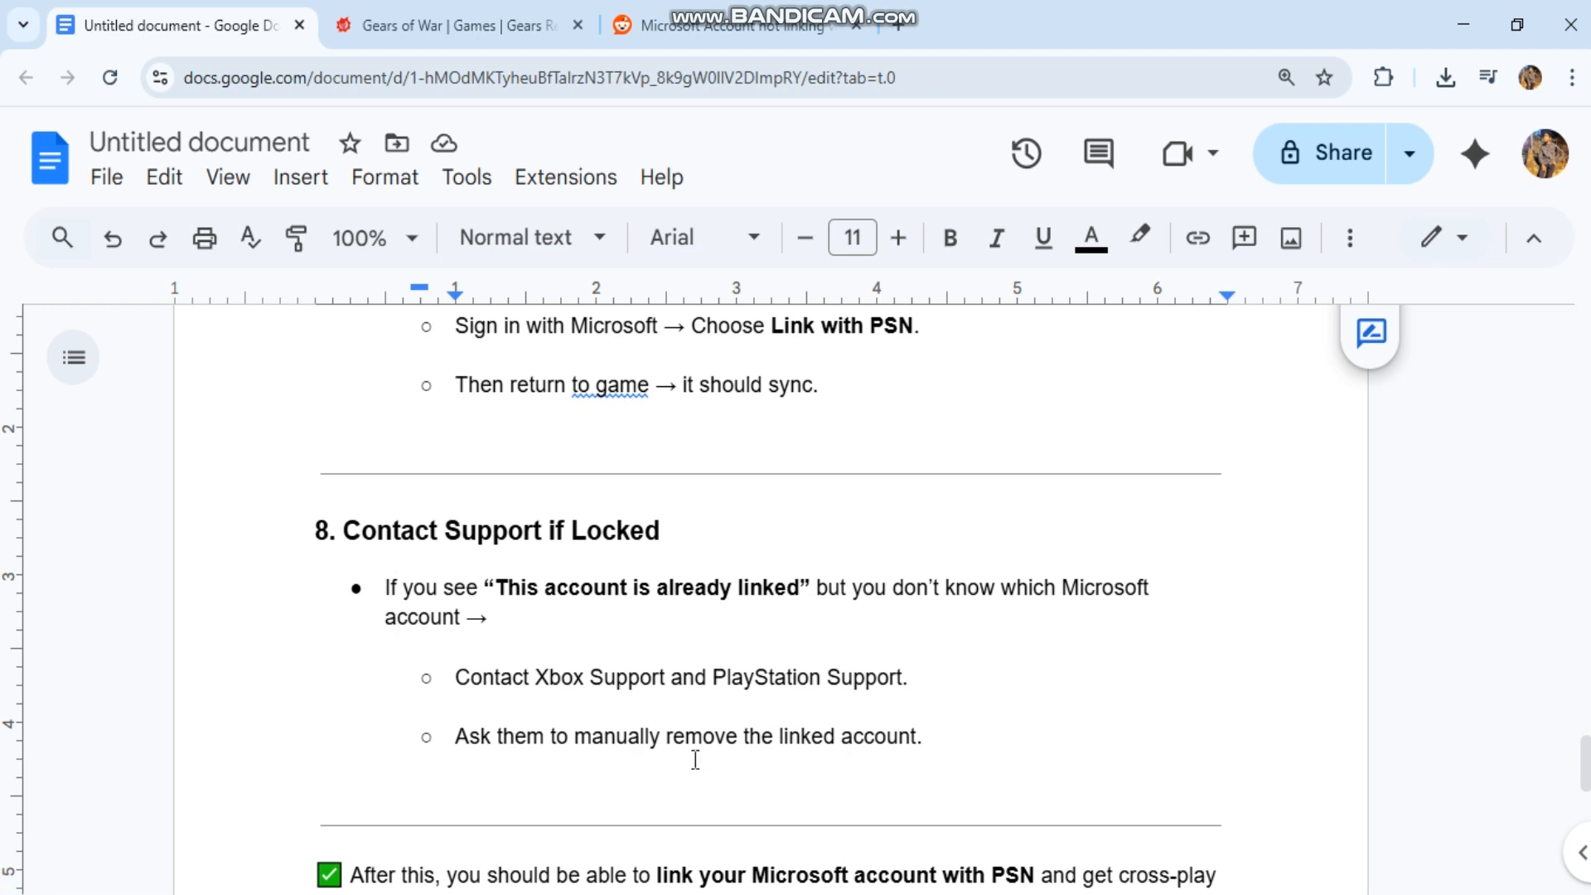
Scroll to the end through step 8 on contacting support and the cross-play closing note.
scroll("down", 3)
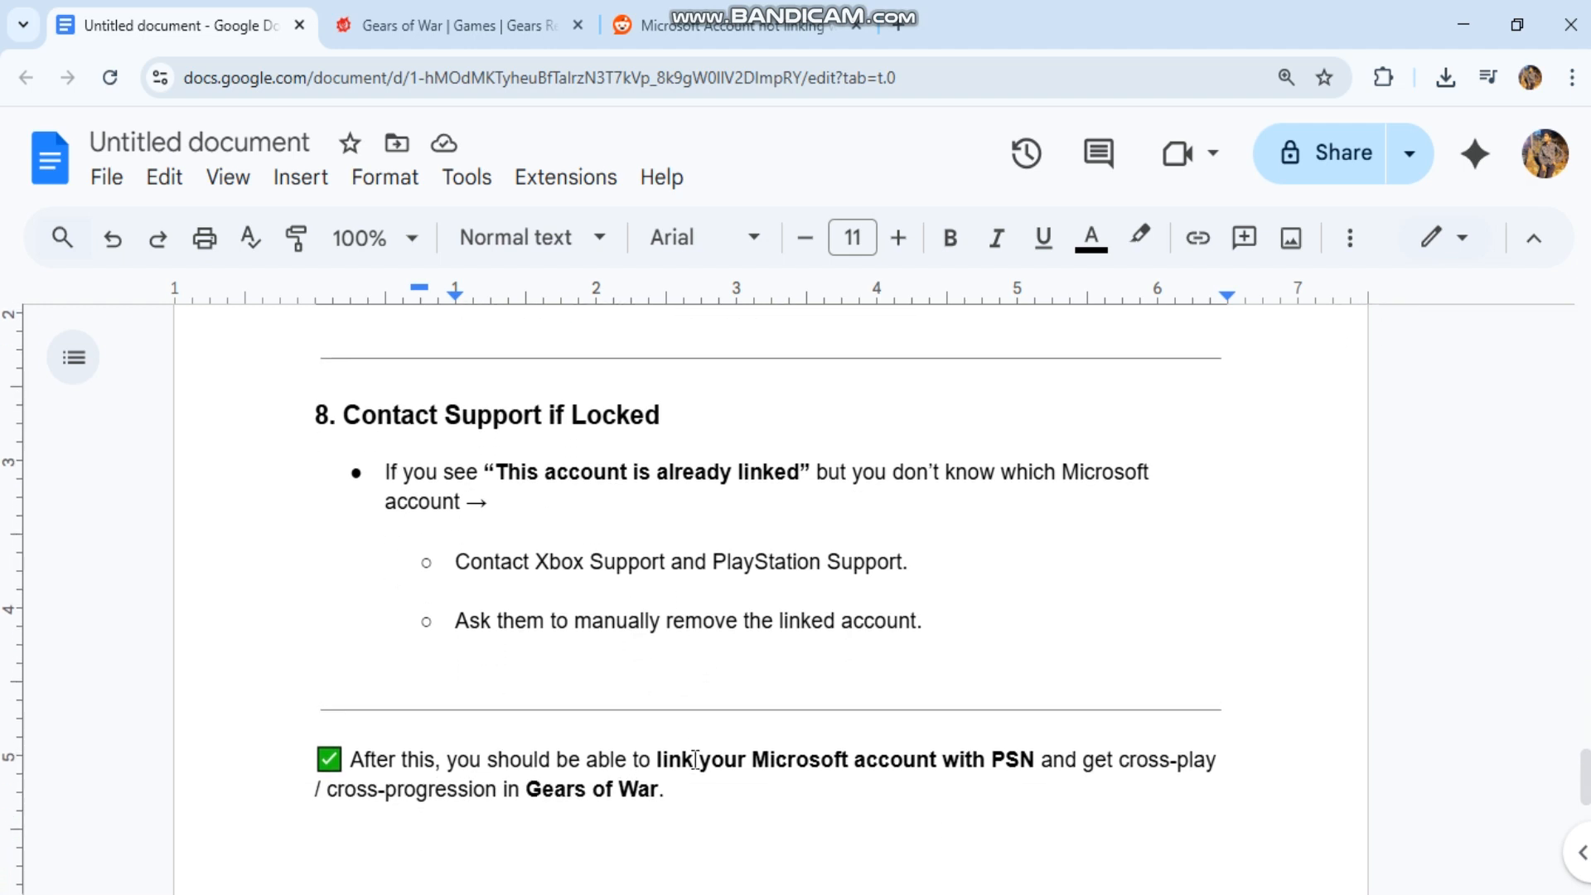
scroll("down", 3)
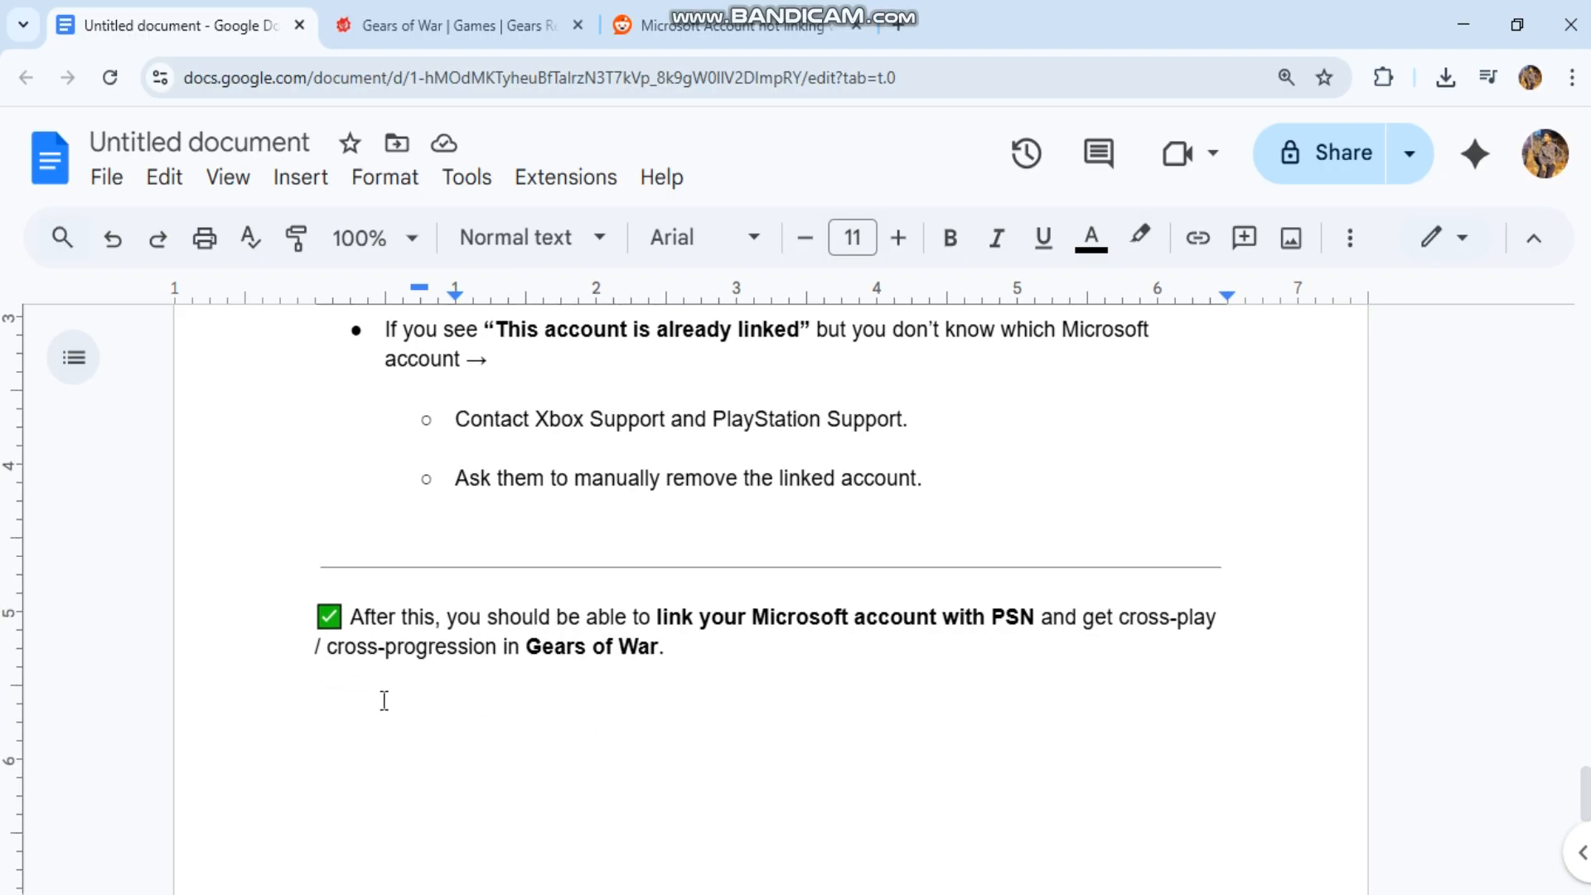